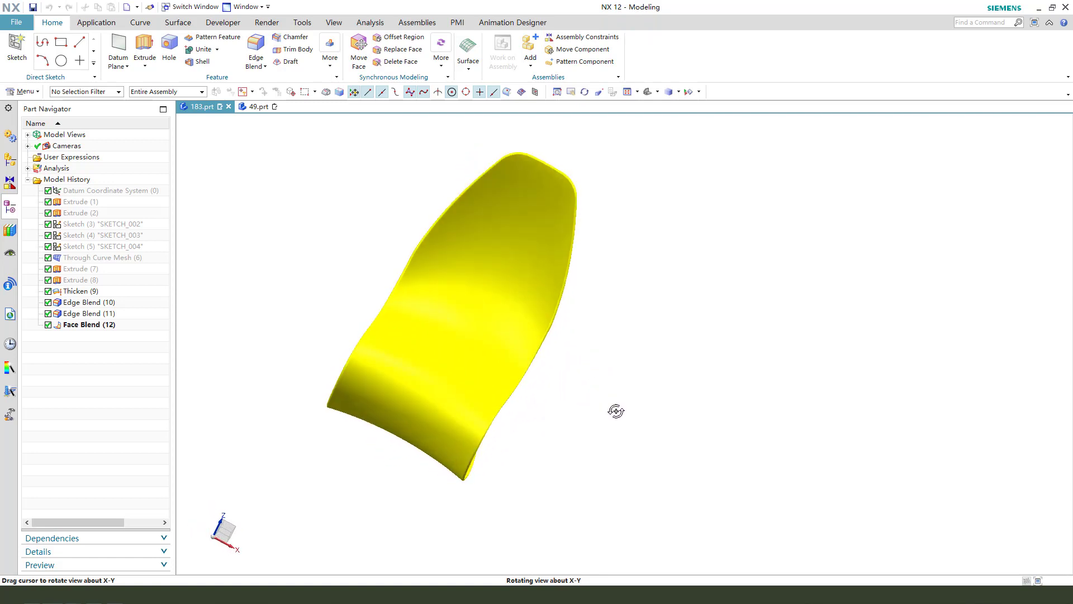
Switch to the empty 49.prt part containing only the datum coordinate system.
left_click(259, 106)
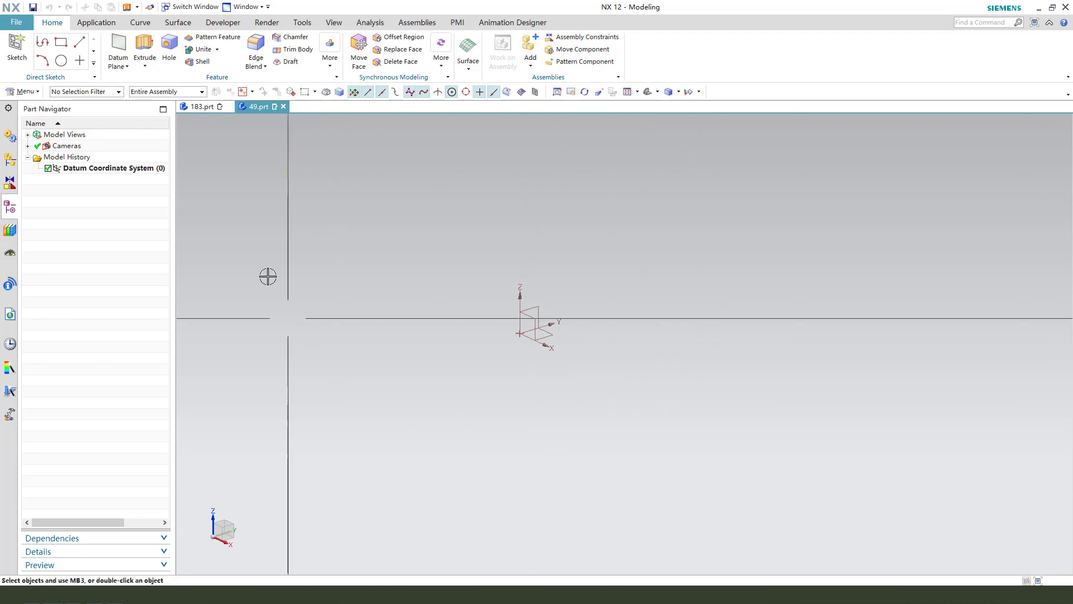
Sketch a reference rectangle at the origin, 900 tall and 593.2 wide.
left_click(144, 51)
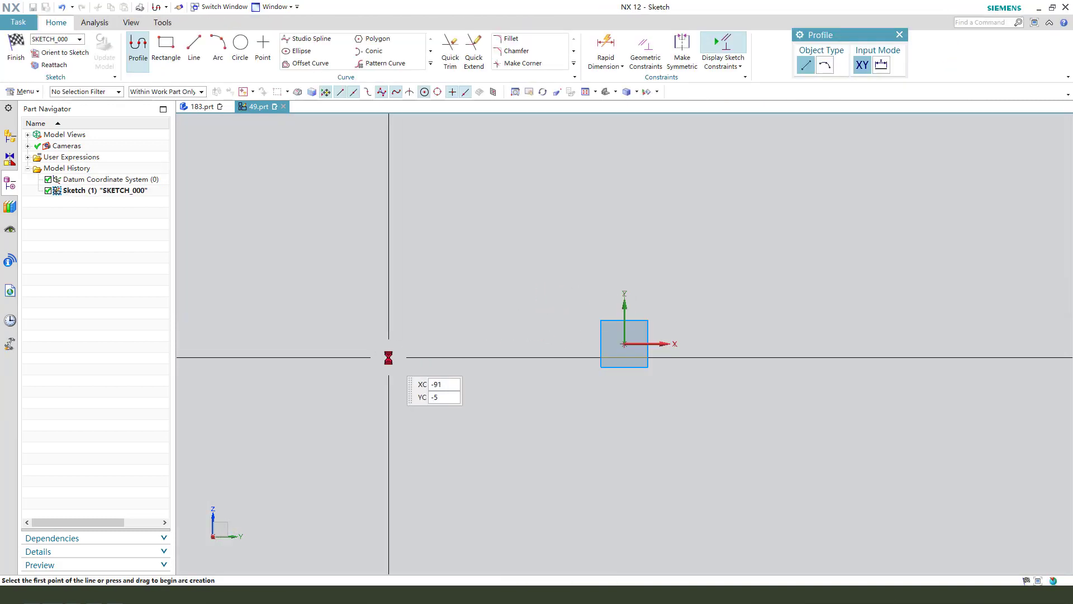
mouse_move(570, 313)
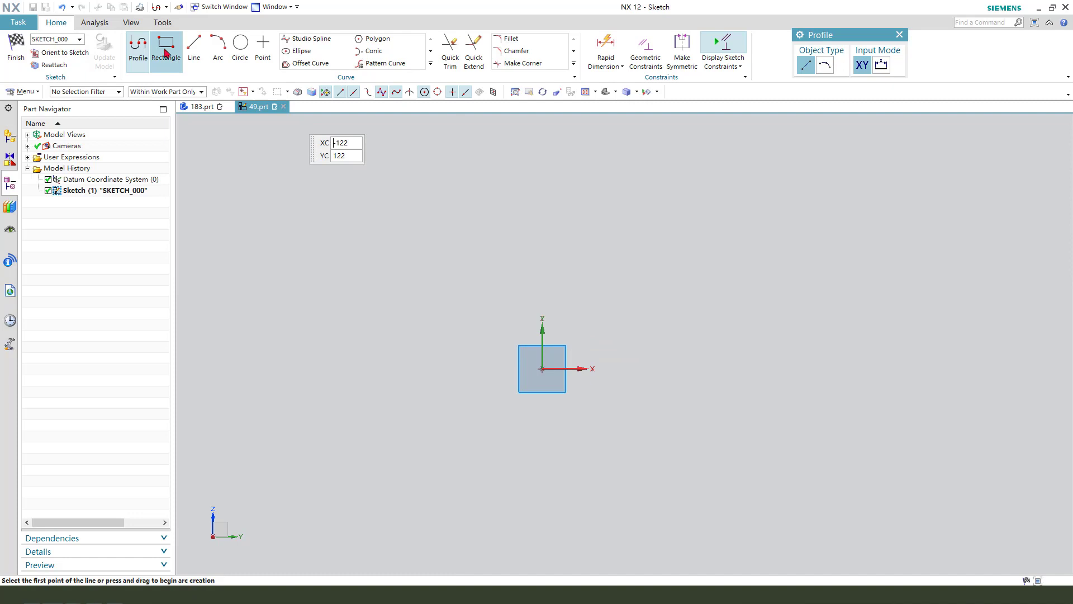
left_click(166, 50)
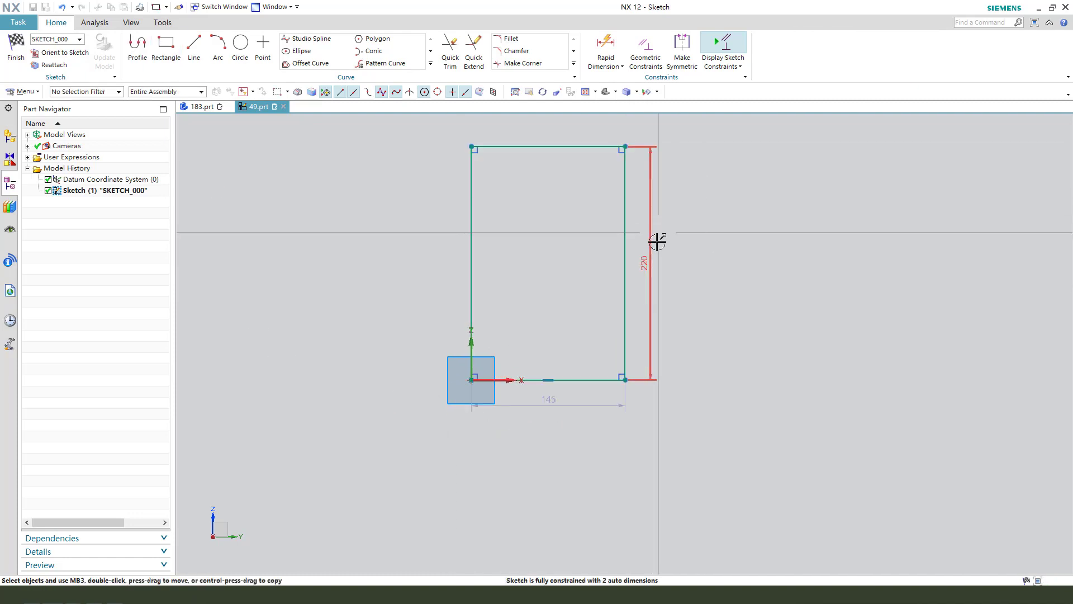
double_click(644, 260)
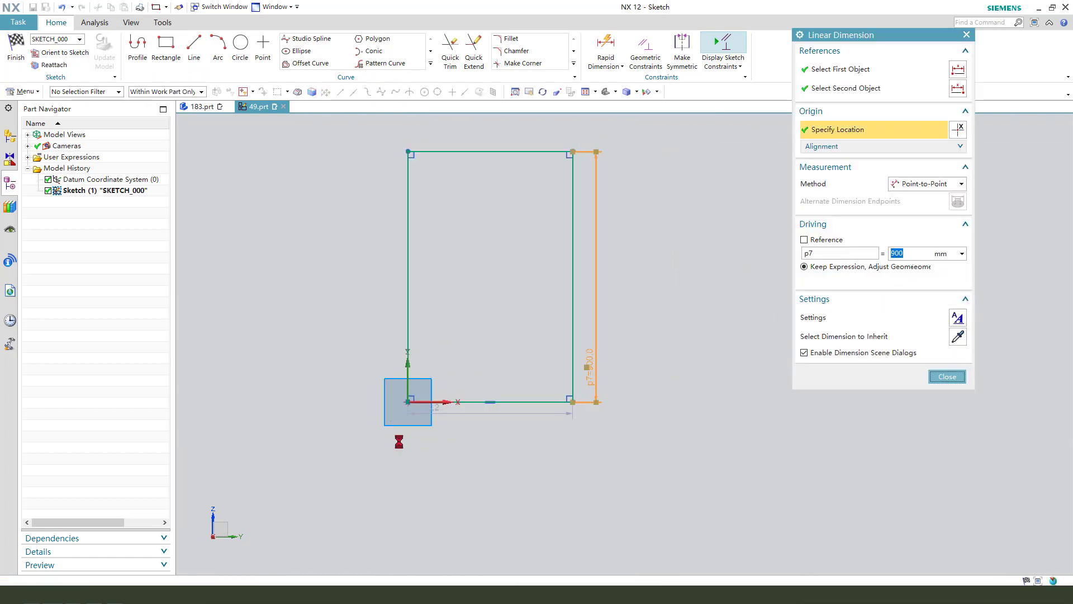
left_click(947, 376)
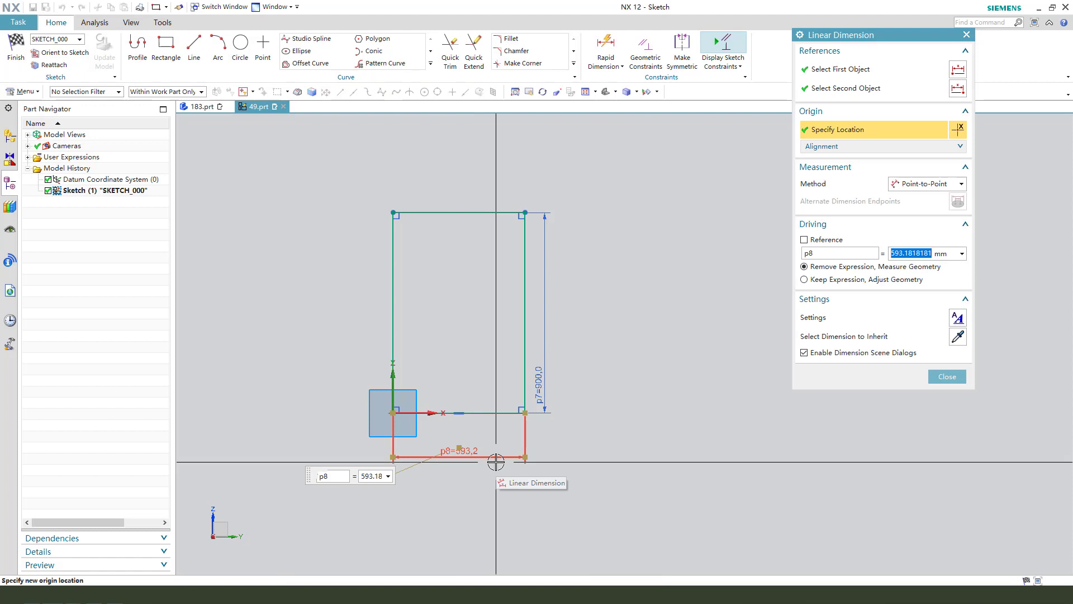
mouse_move(760, 458)
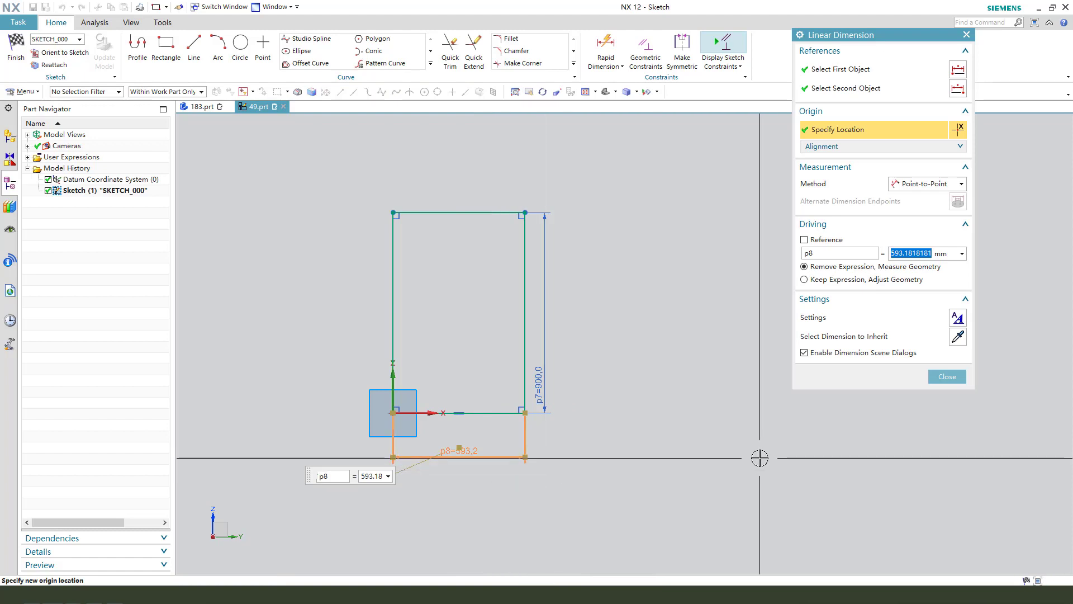
left_click(946, 376)
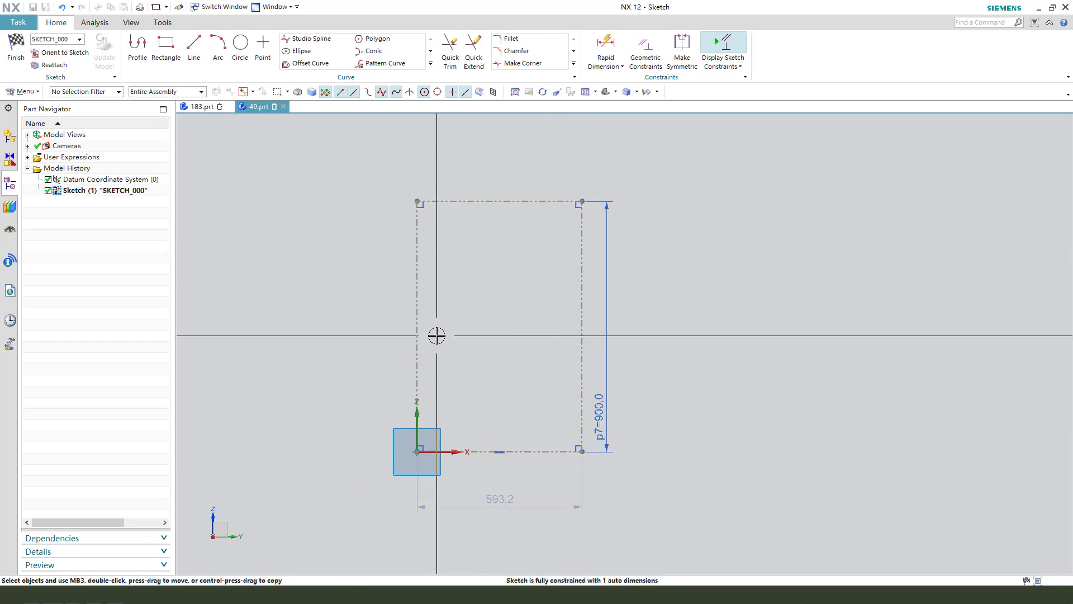
mouse_move(310, 38)
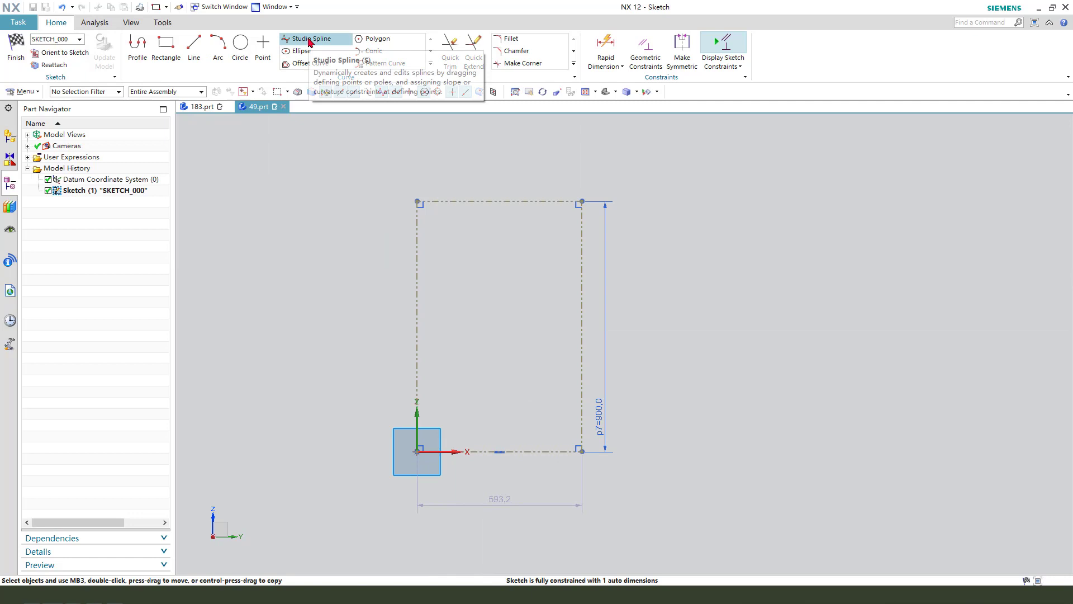
Draw the chair side profile as a Studio Spline through points from the top-right corner around the origin.
left_click(313, 38)
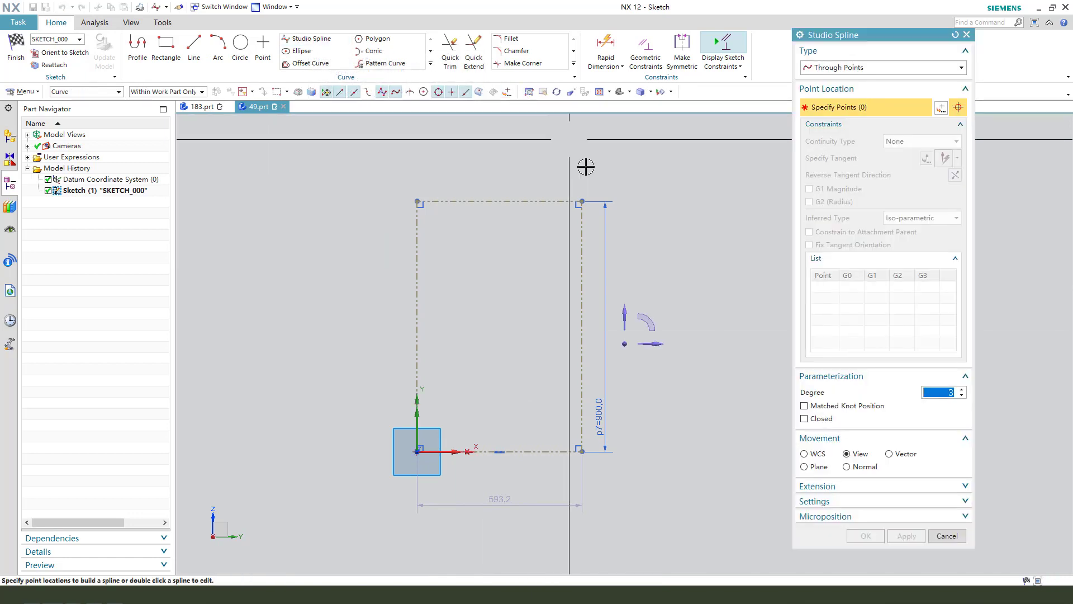
mouse_move(596, 196)
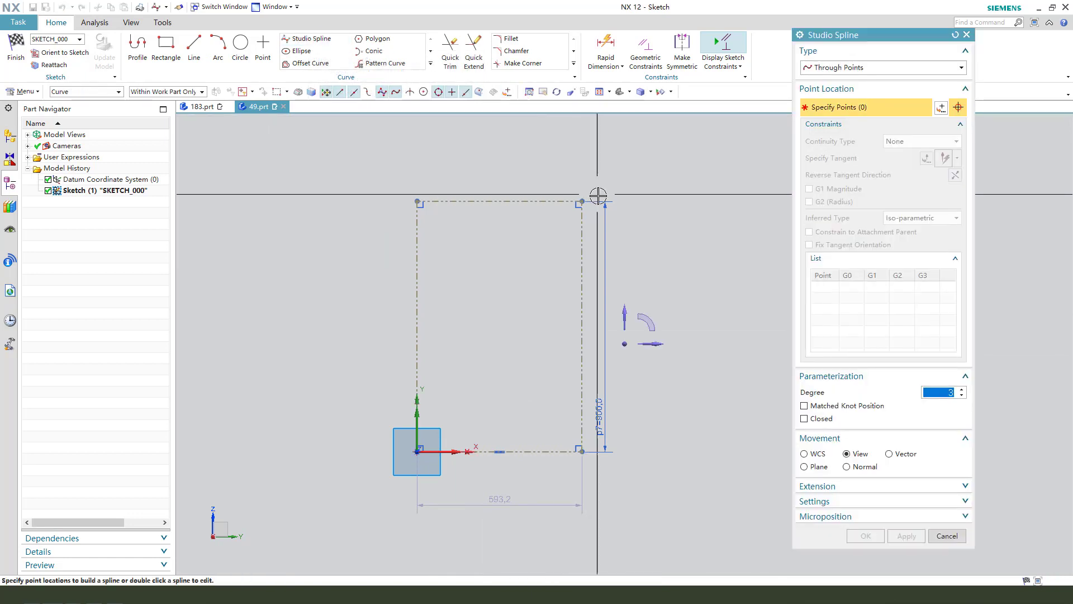
mouse_move(581, 203)
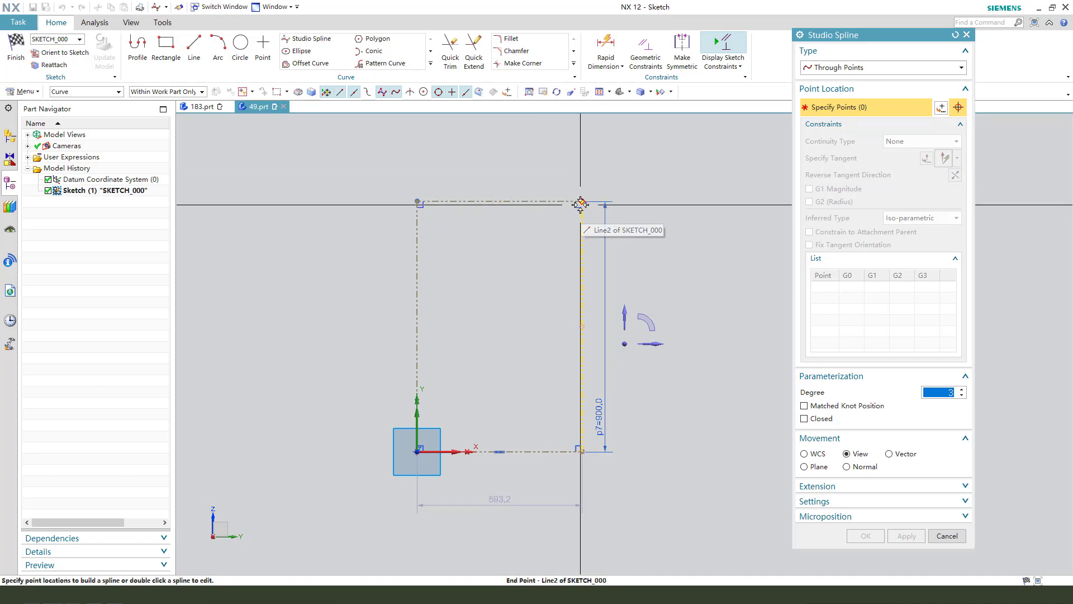
left_click(581, 205)
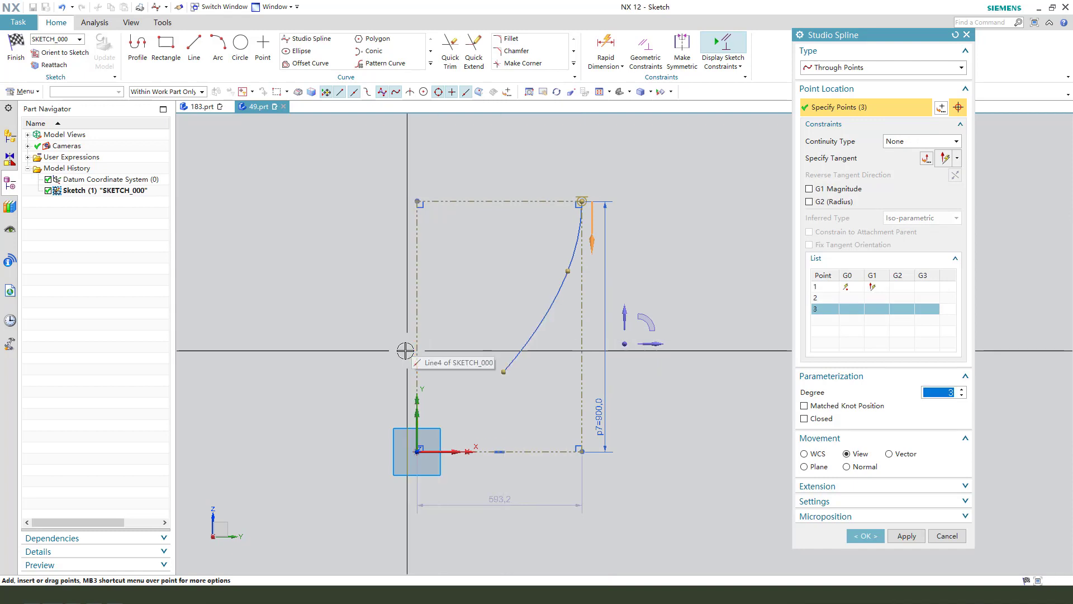
left_click(377, 348)
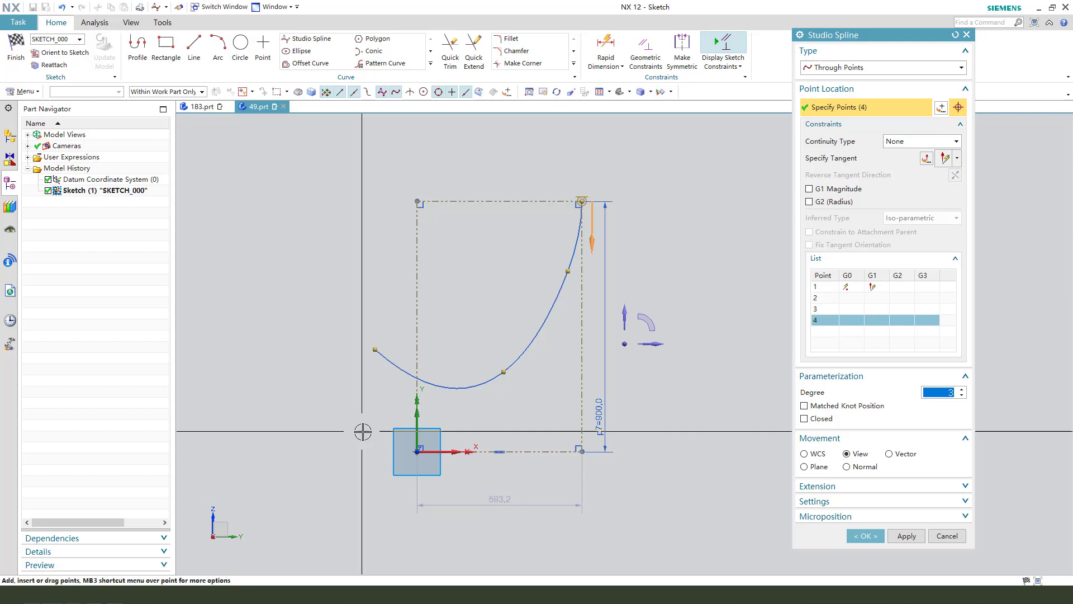
left_click(415, 455)
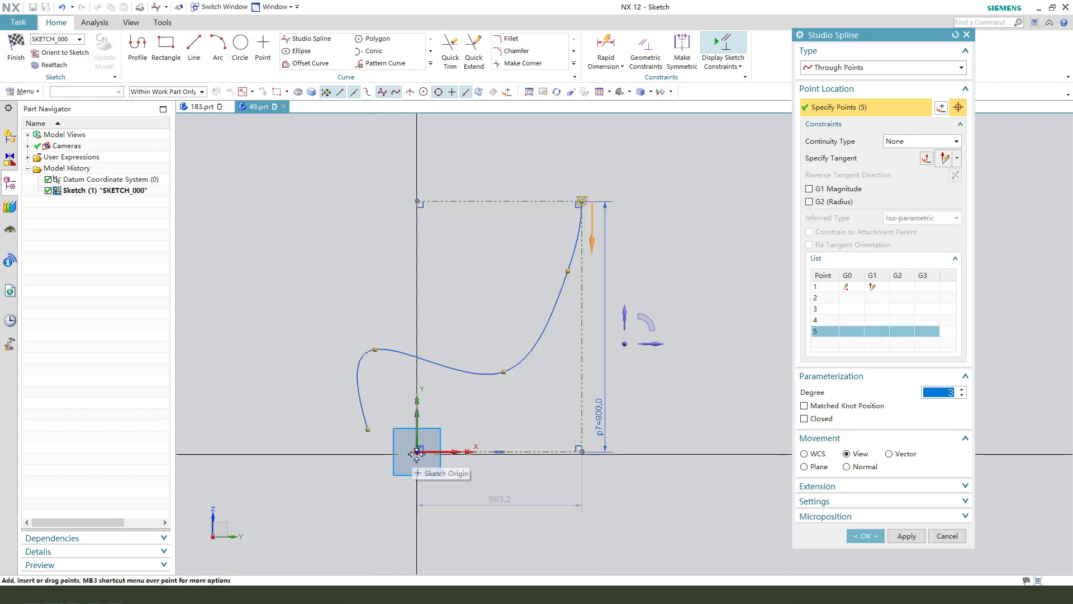
left_click(499, 444)
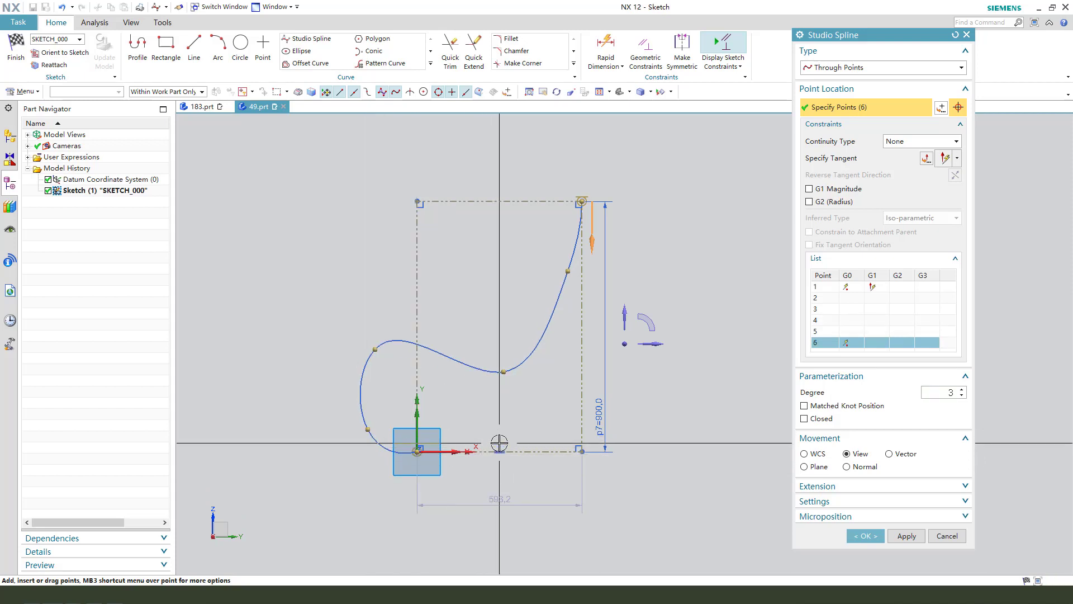
left_click(502, 373)
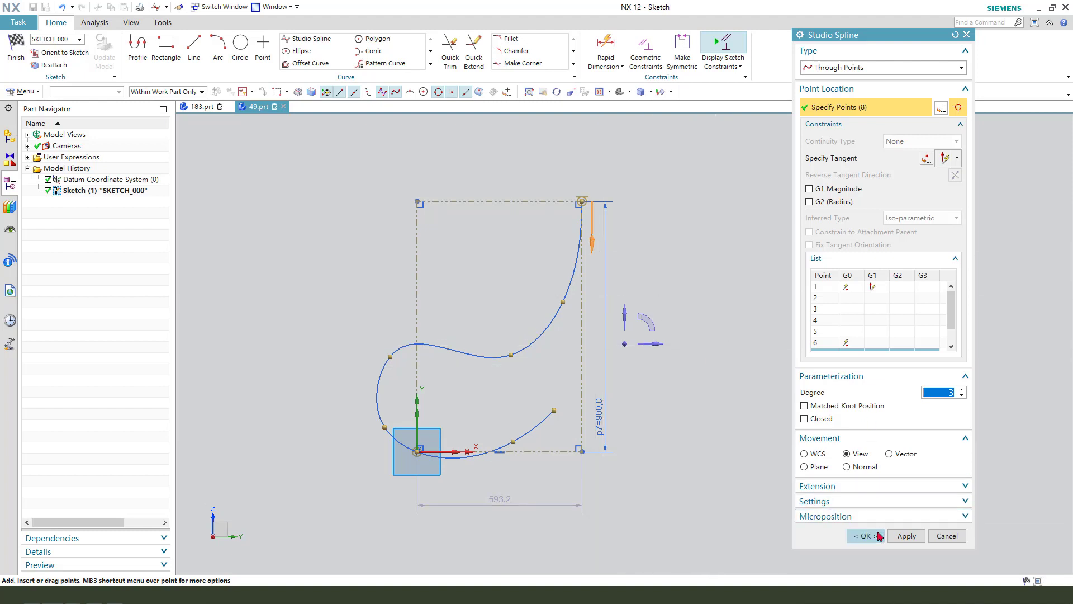
left_click(863, 536)
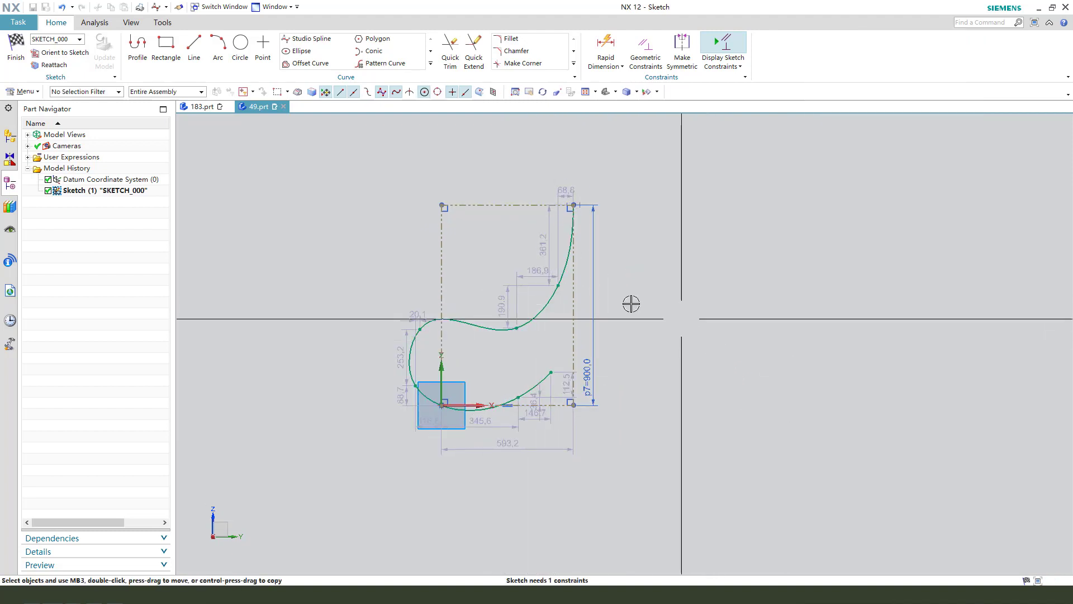
Extrude the profile spline symmetrically 250 mm into a curved sheet.
left_click(15, 47)
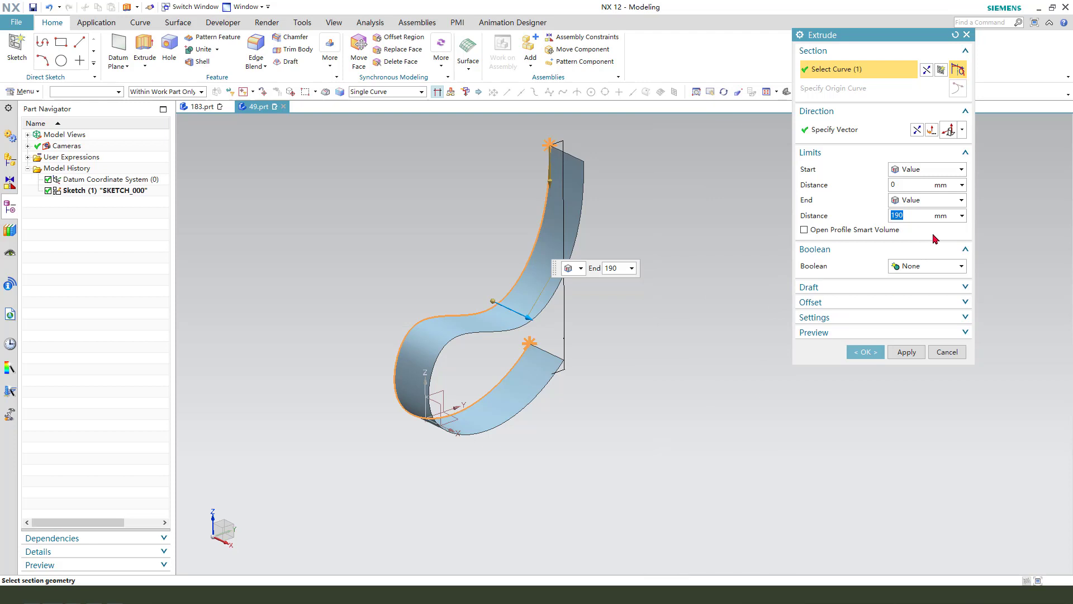
type("250")
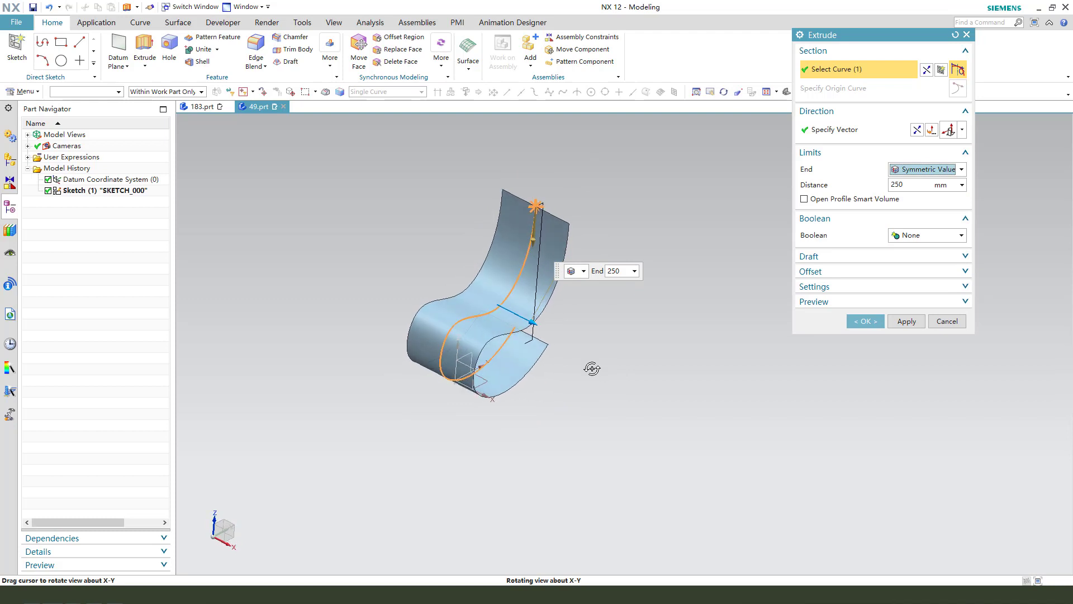
left_click(864, 321)
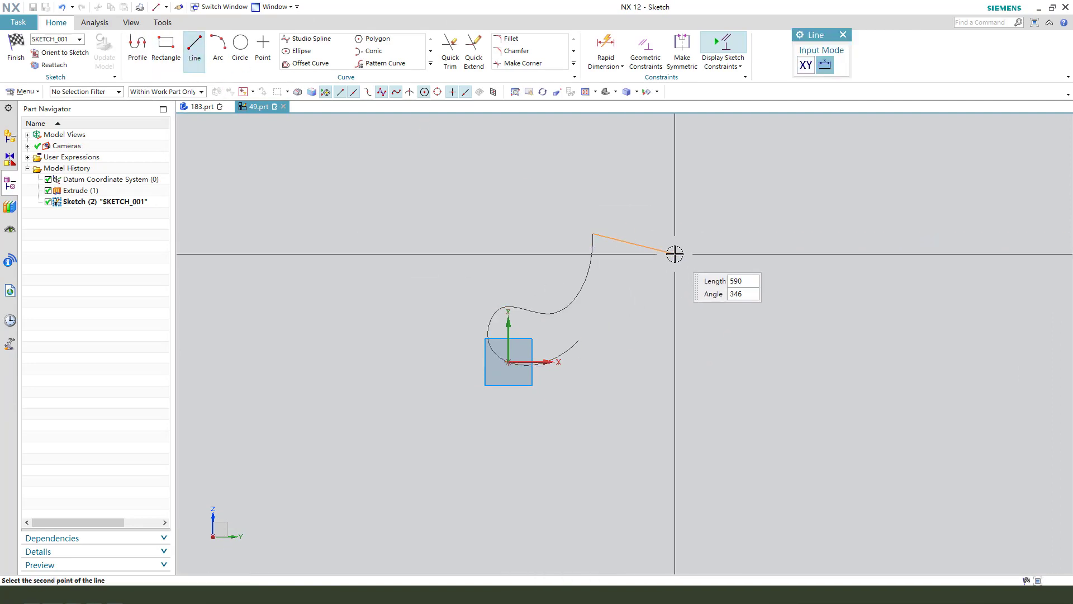
Sketch three straight lines off the profile, constrain them, and finish the sketch for extrusion.
left_click(674, 254)
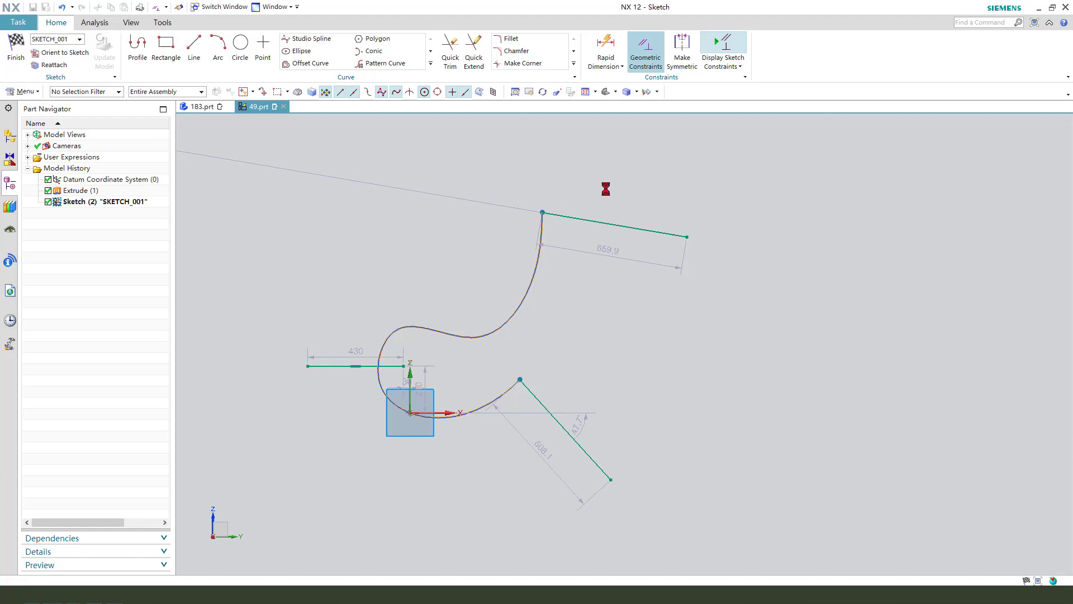
left_click(644, 52)
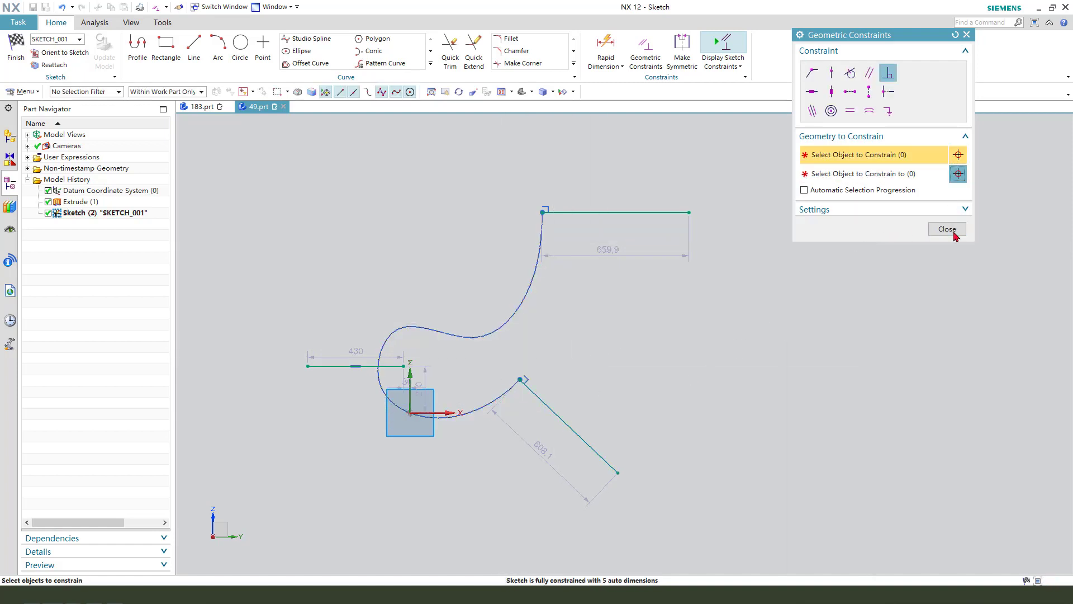
left_click(946, 228)
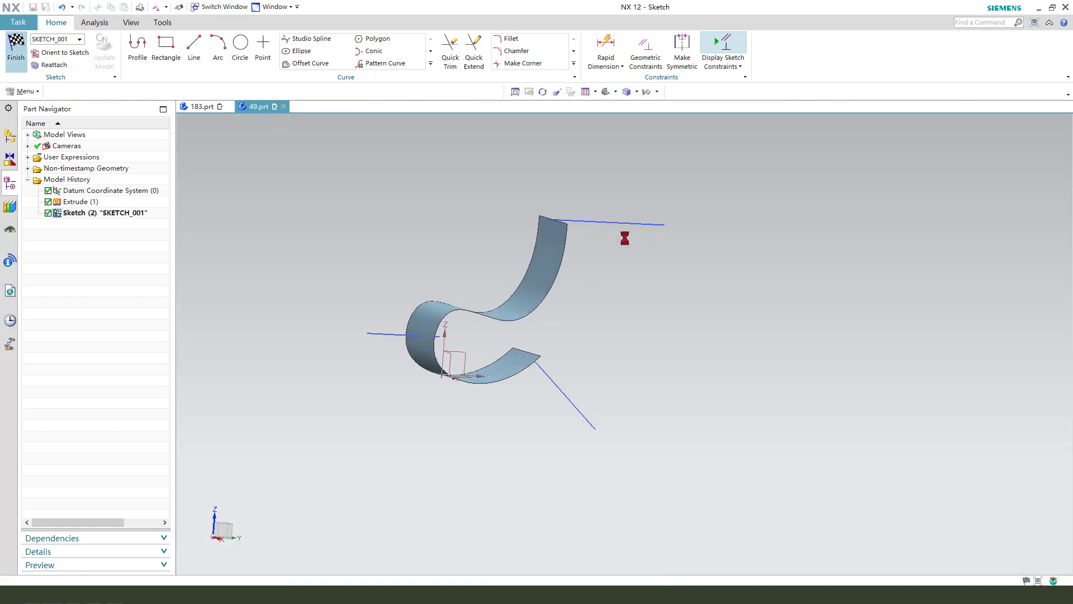
left_click(15, 49)
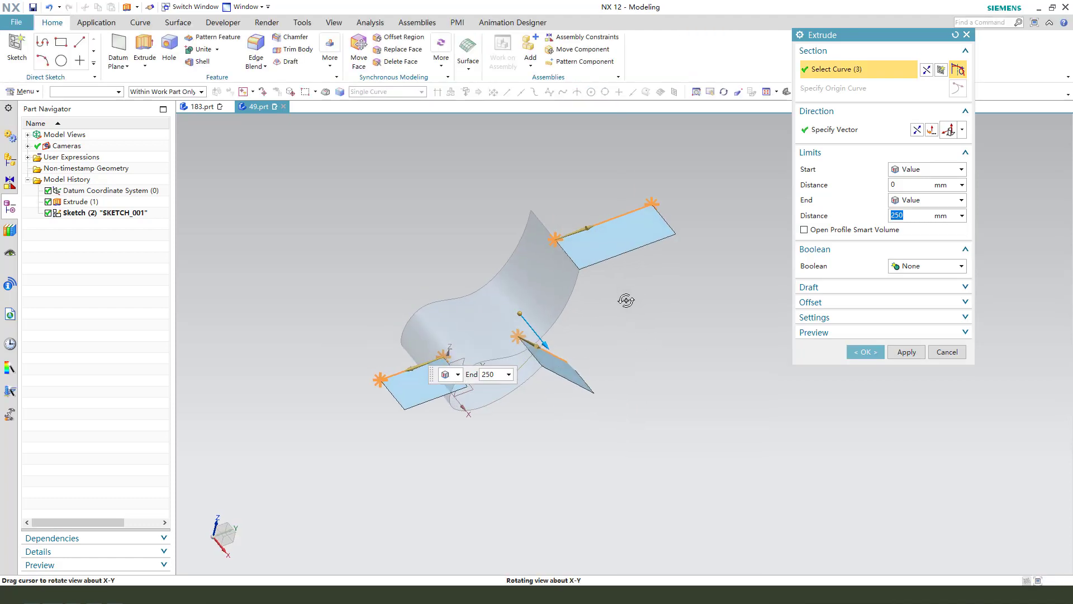
left_click(864, 351)
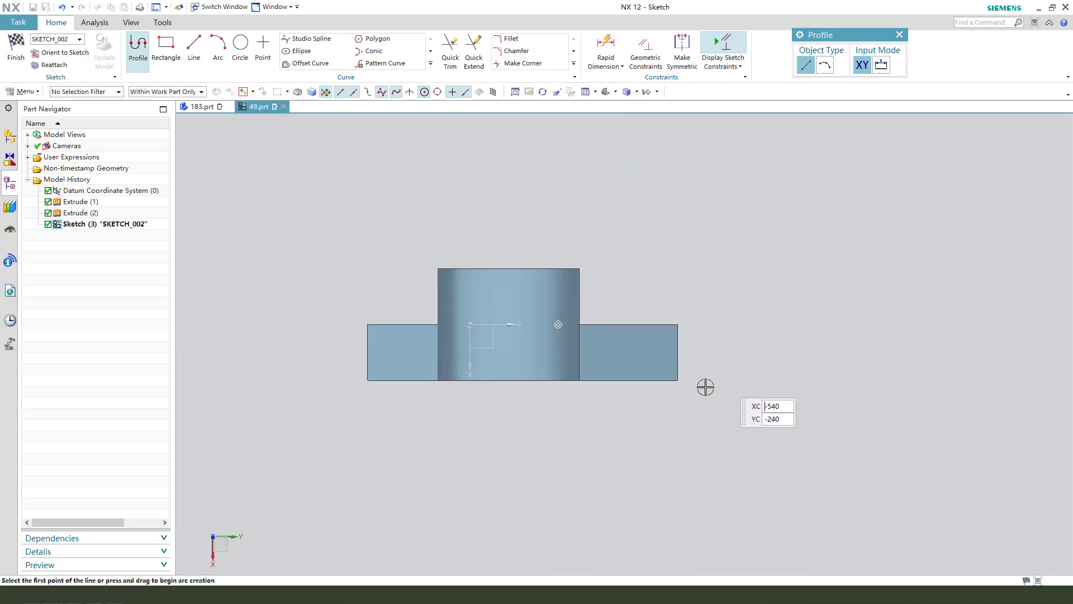
mouse_move(268, 335)
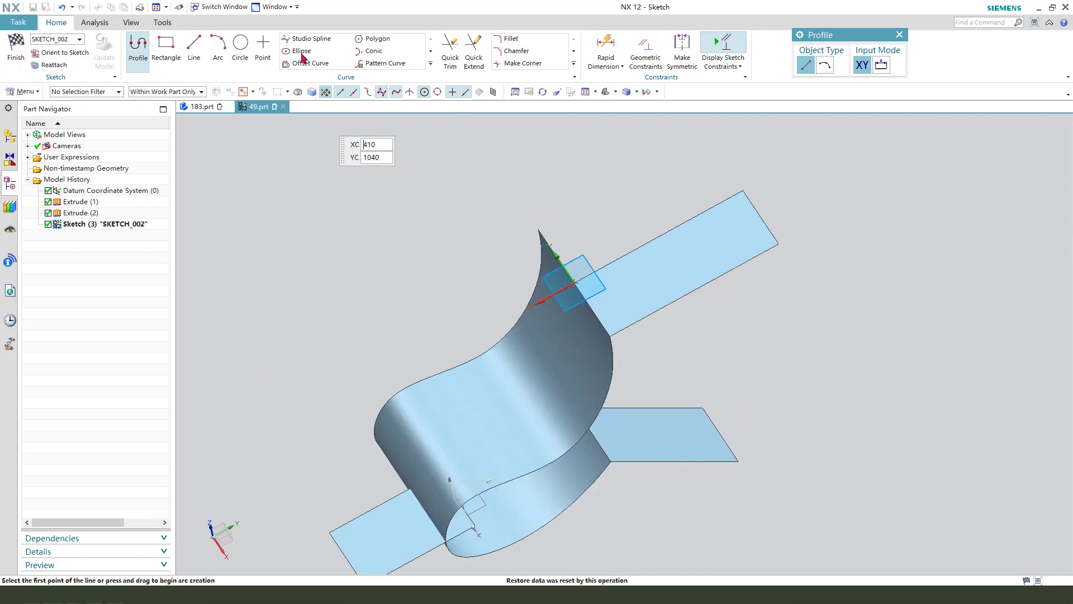
Draw an R425 arc from the sheet's top edge and keep the sketch without extruding it.
left_click(218, 48)
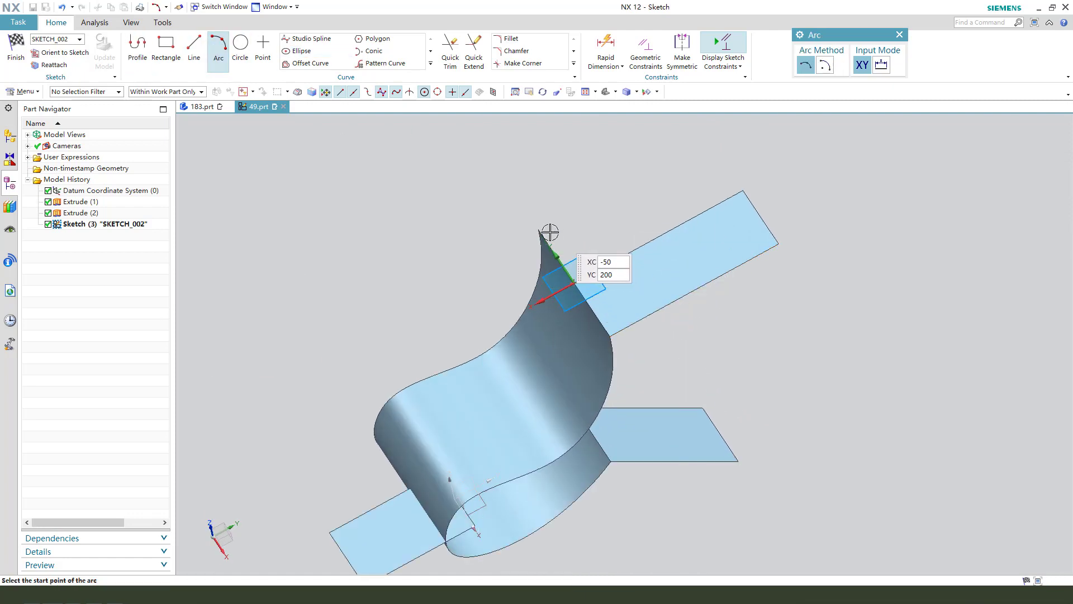
left_click(548, 230)
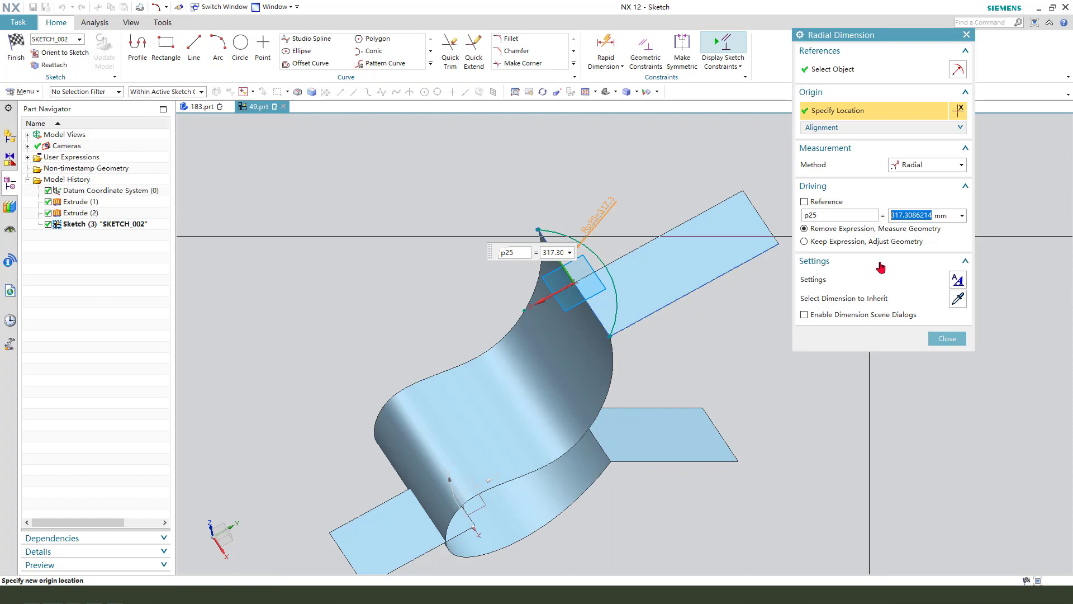
type("4")
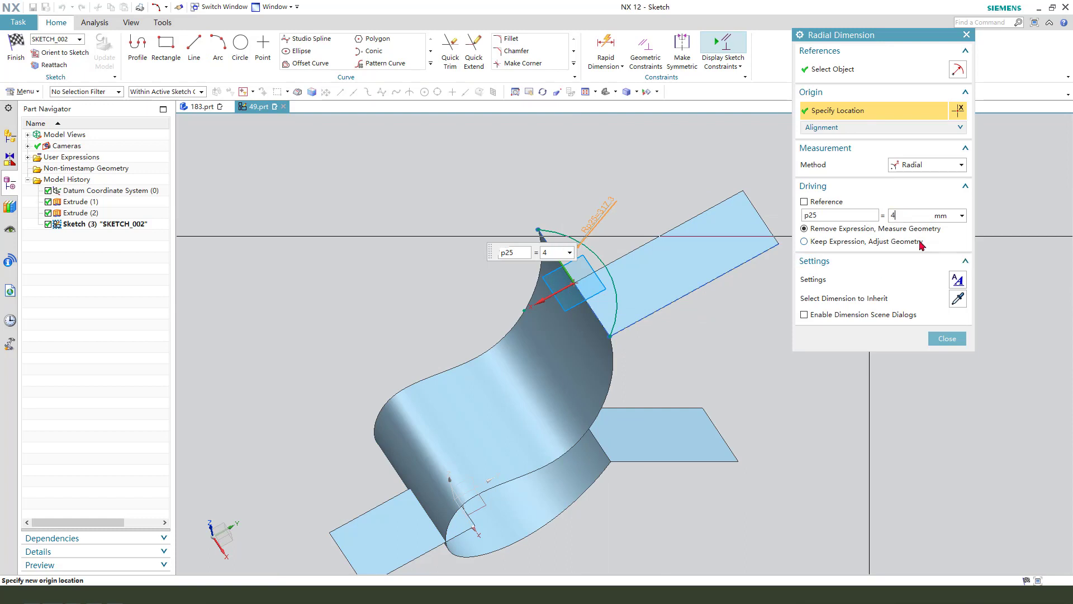
left_click(945, 337)
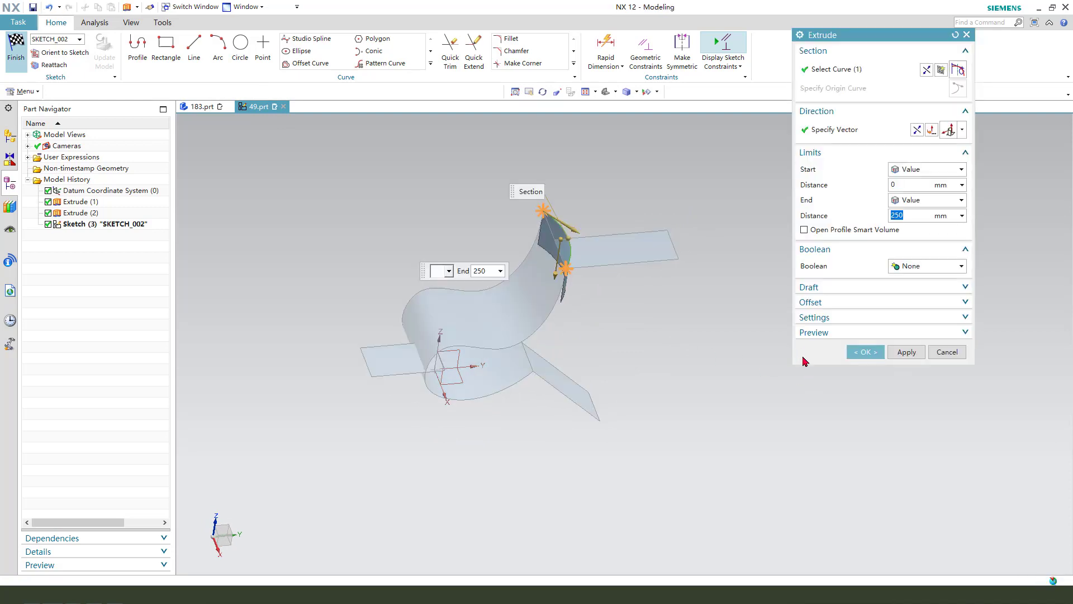
left_click(946, 351)
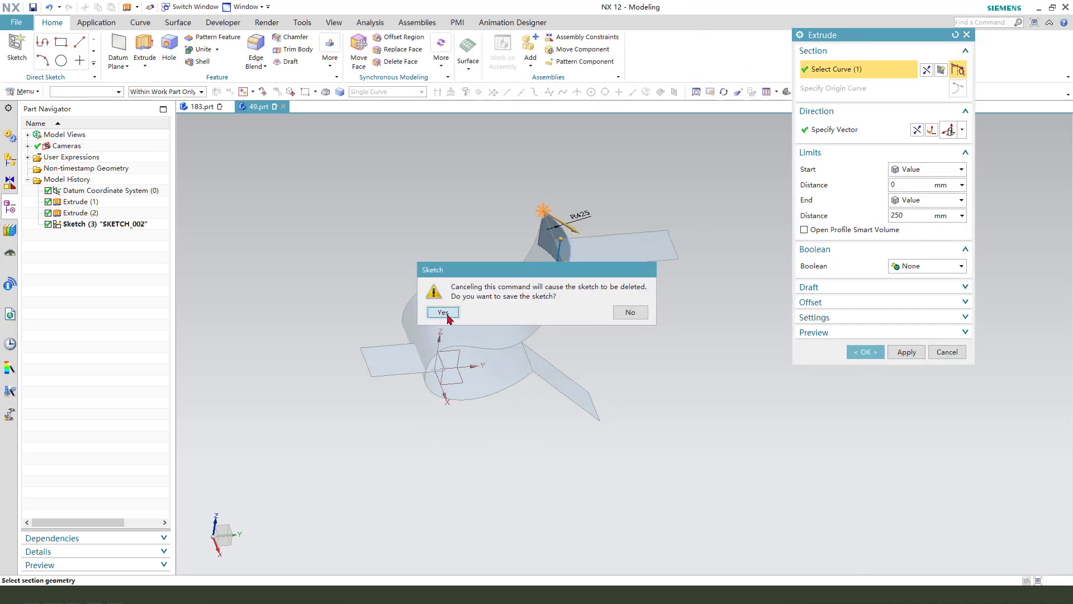
left_click(443, 312)
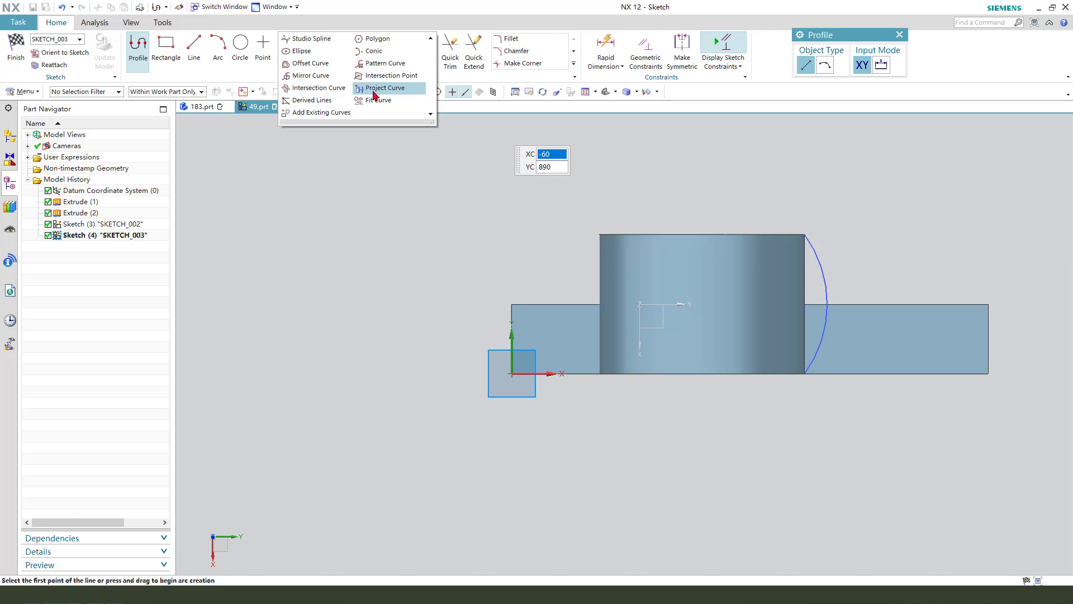
mouse_move(315, 87)
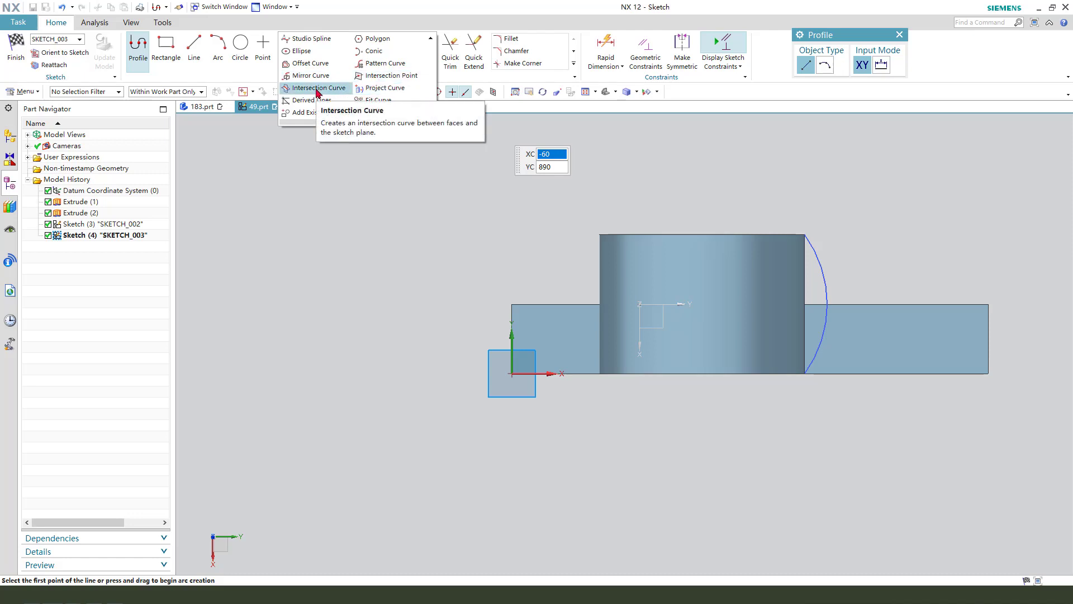
Add the curved face's intersection curve and dimension the arc to radius 550.
left_click(315, 88)
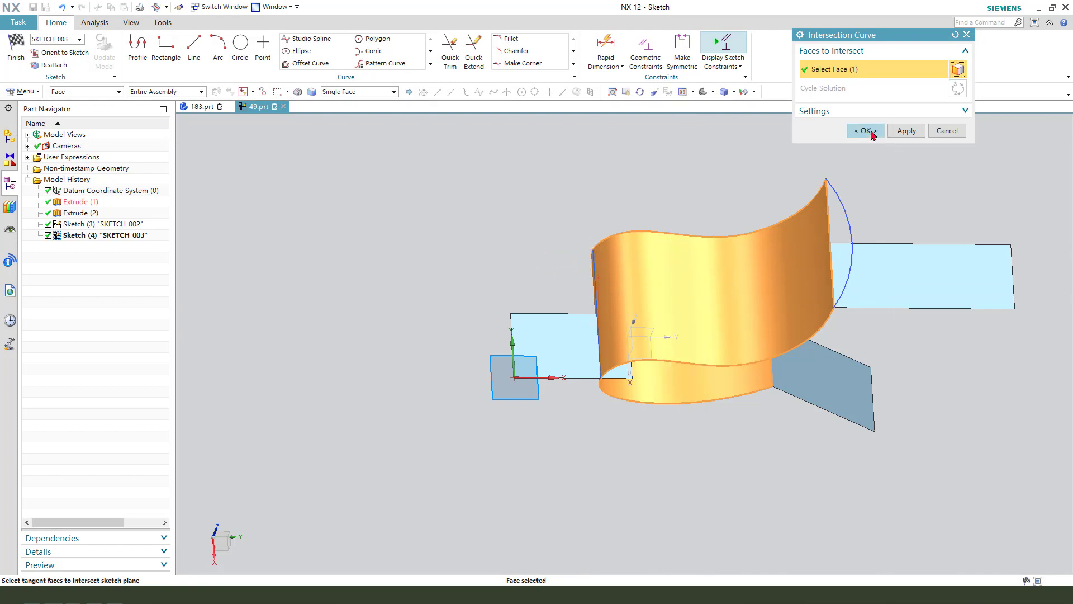
left_click(863, 130)
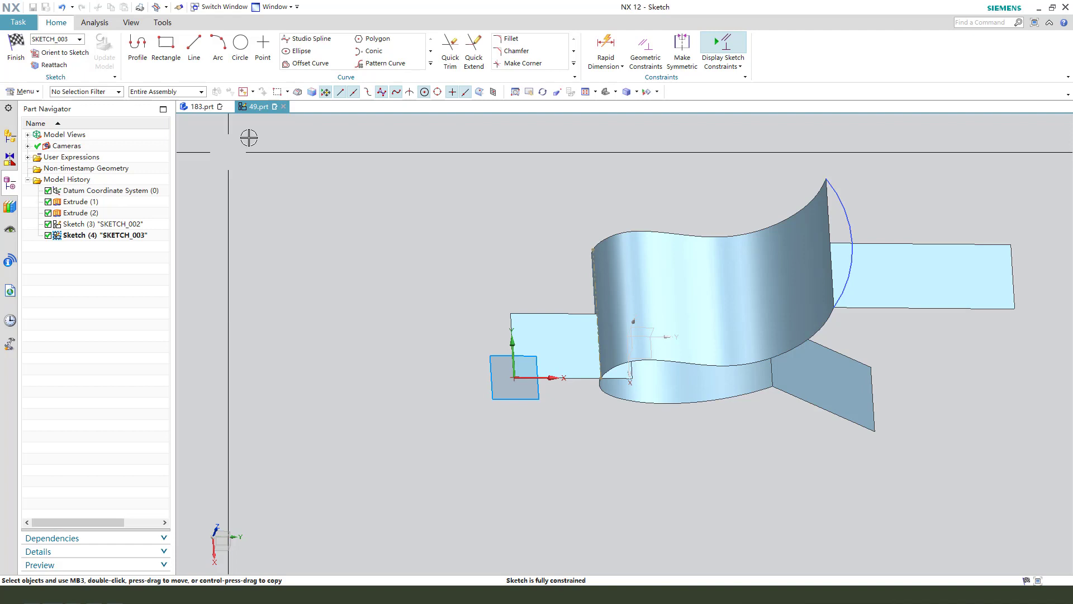
left_click(218, 50)
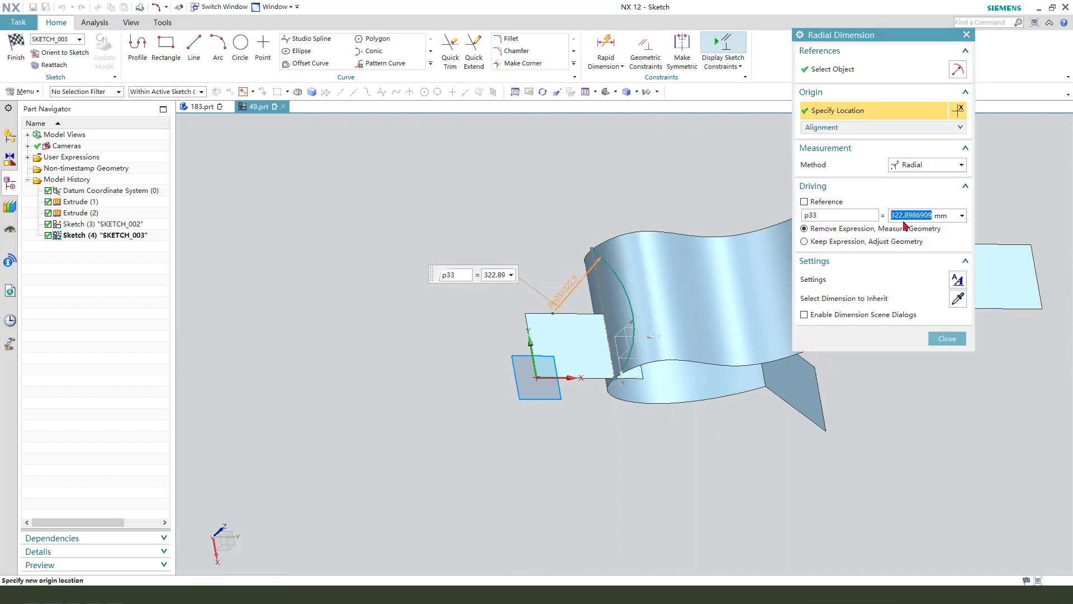
type("5")
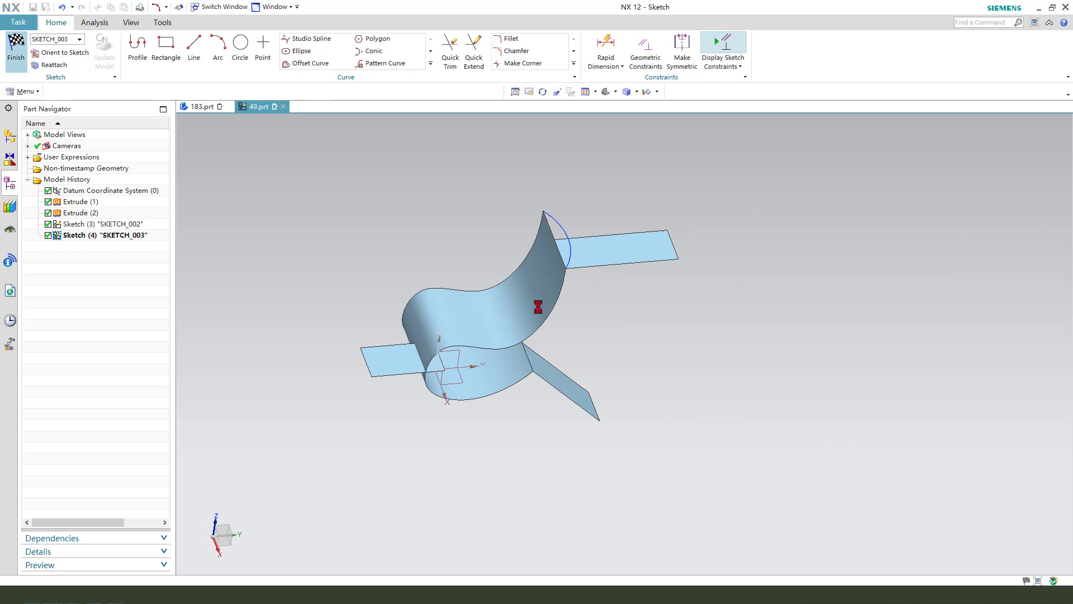
Keep the sketch while discarding its extrude, and begin the next sketch.
left_click(15, 48)
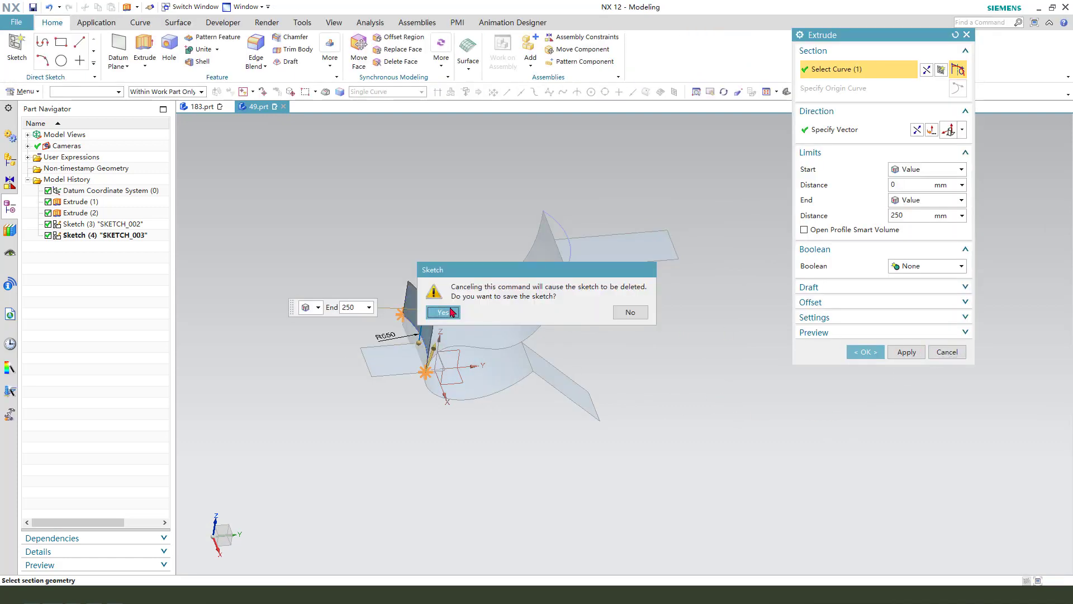
left_click(441, 312)
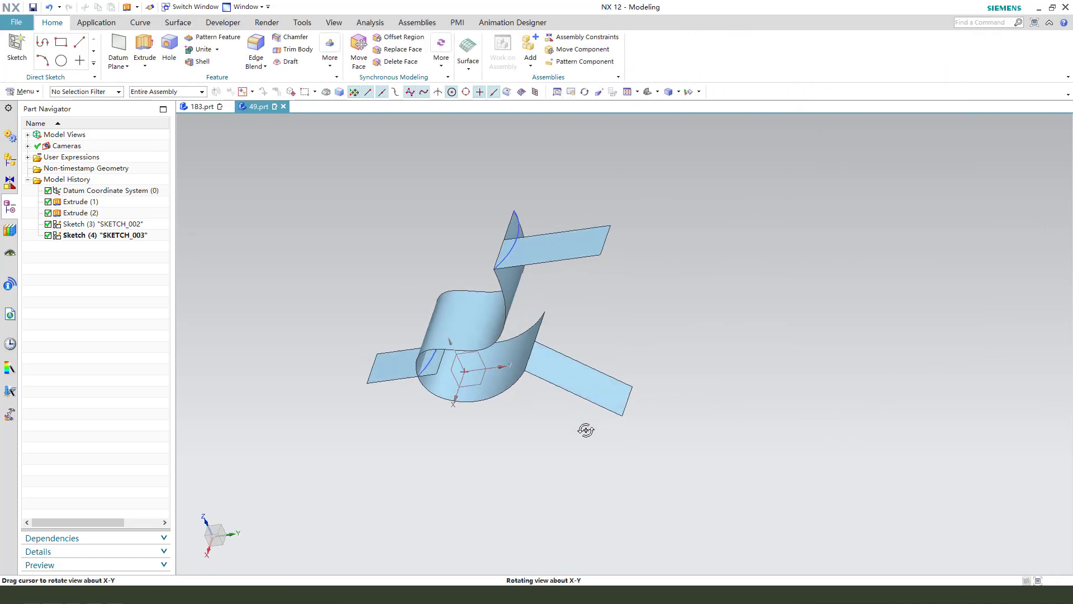
left_click(144, 51)
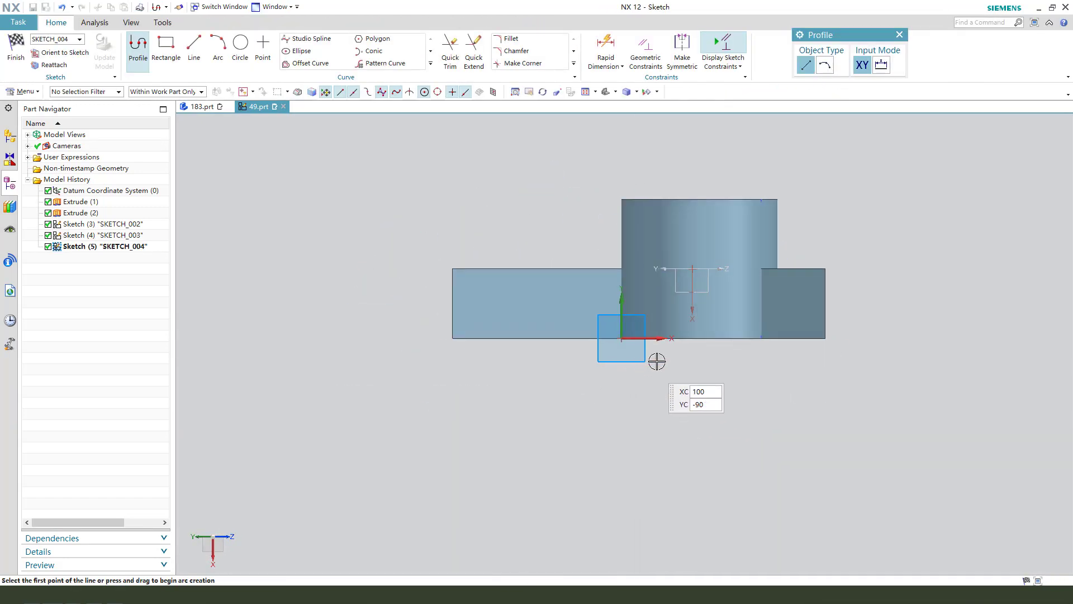
Draw an arc across the sheet edge and set its radius to 900.
left_click(430, 78)
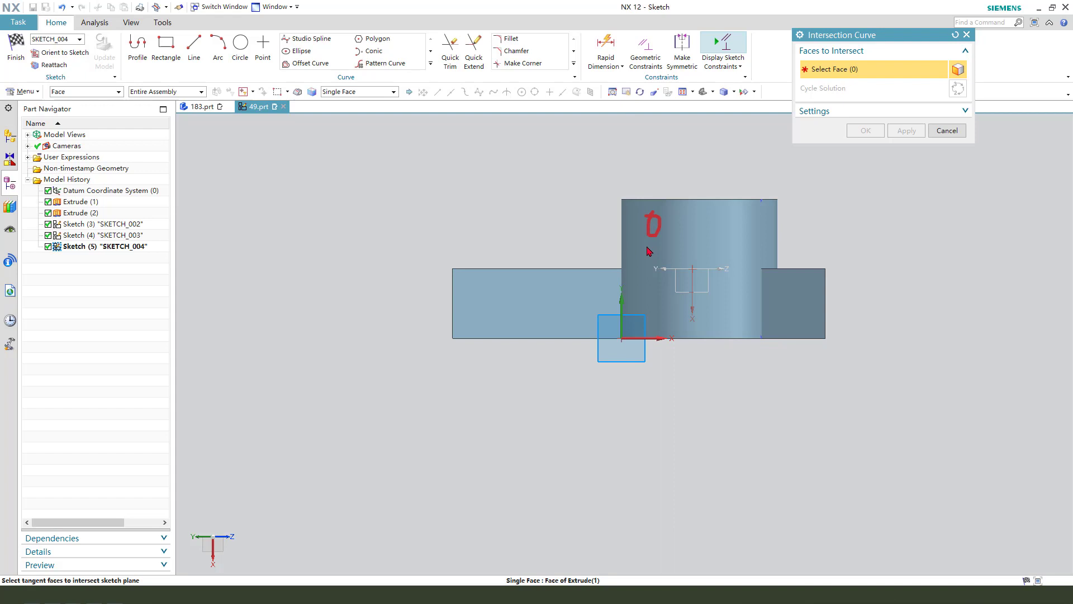
left_click(697, 267)
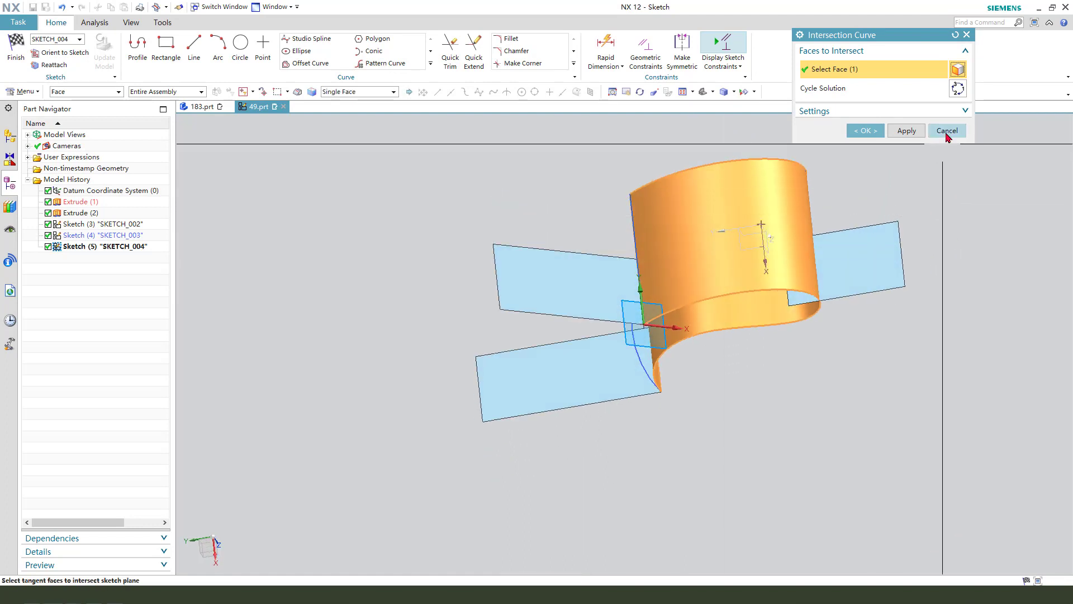
left_click(947, 129)
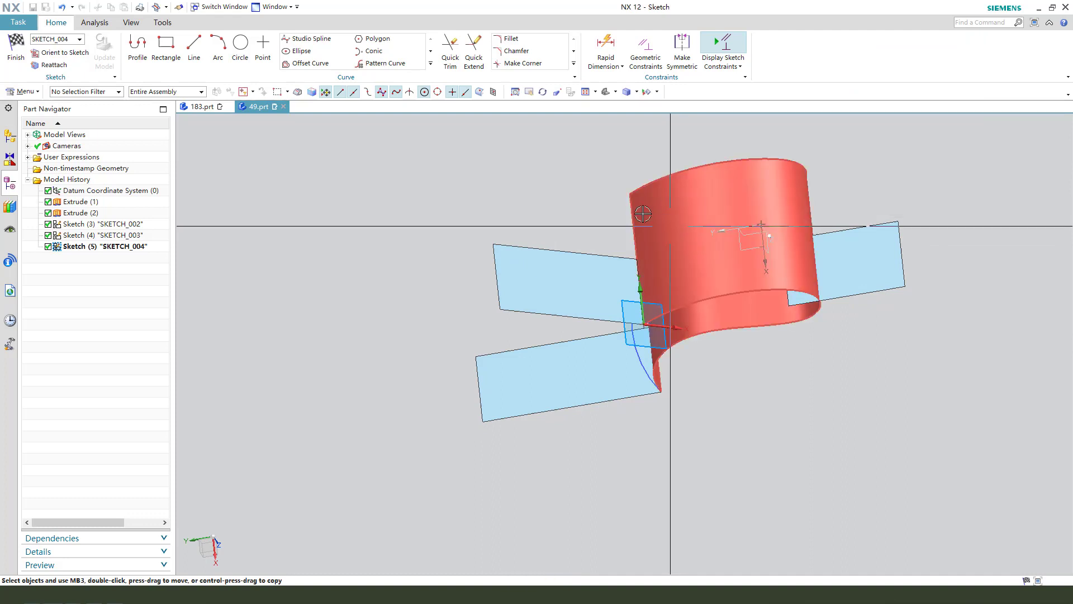
left_click(218, 45)
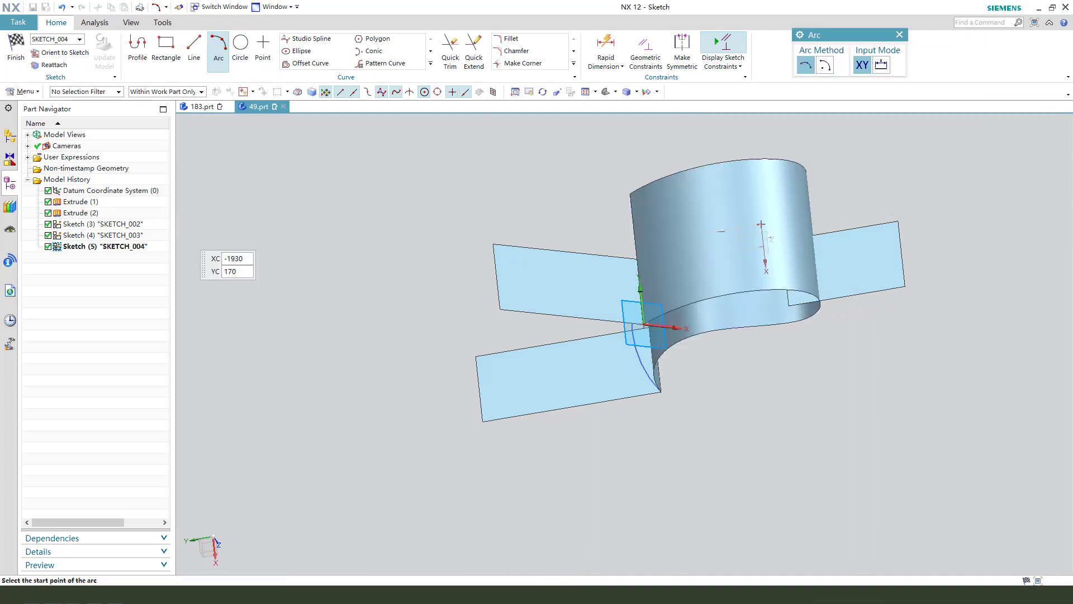
mouse_move(551, 373)
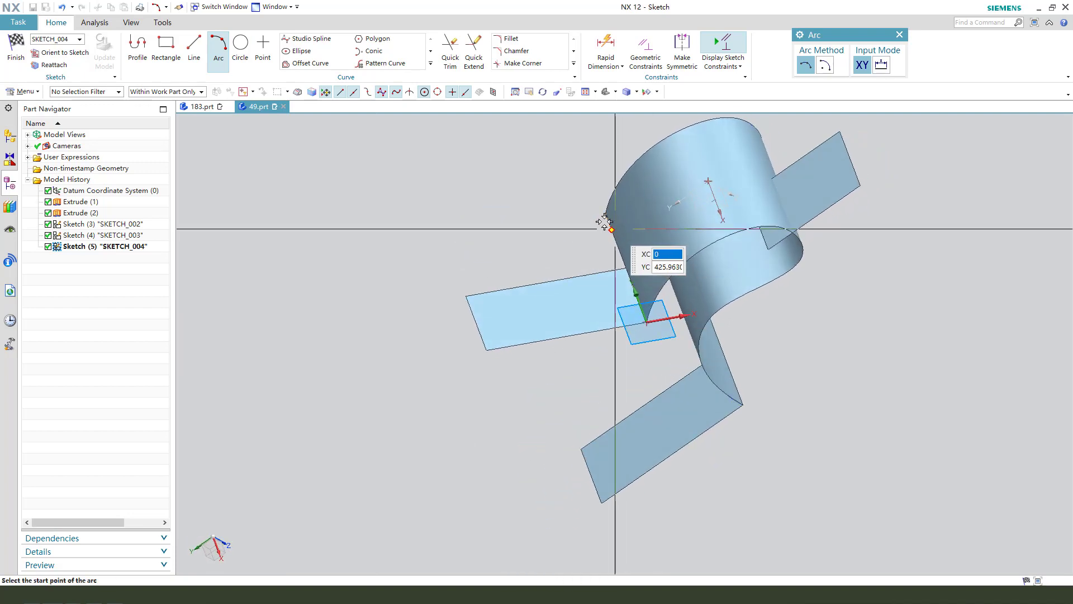
left_click(605, 216)
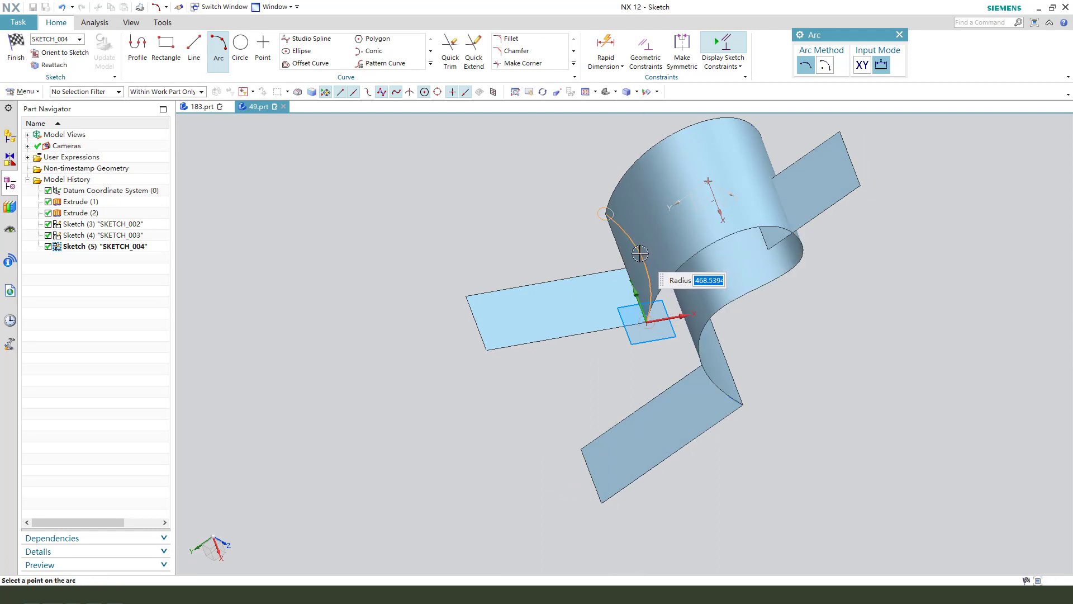
left_click(619, 239)
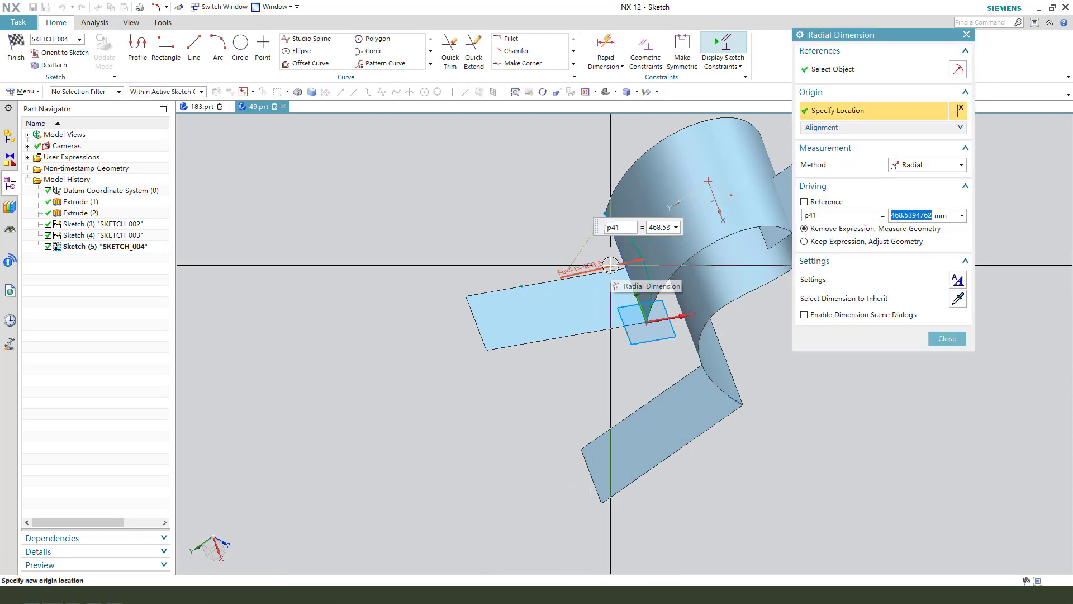
type("900")
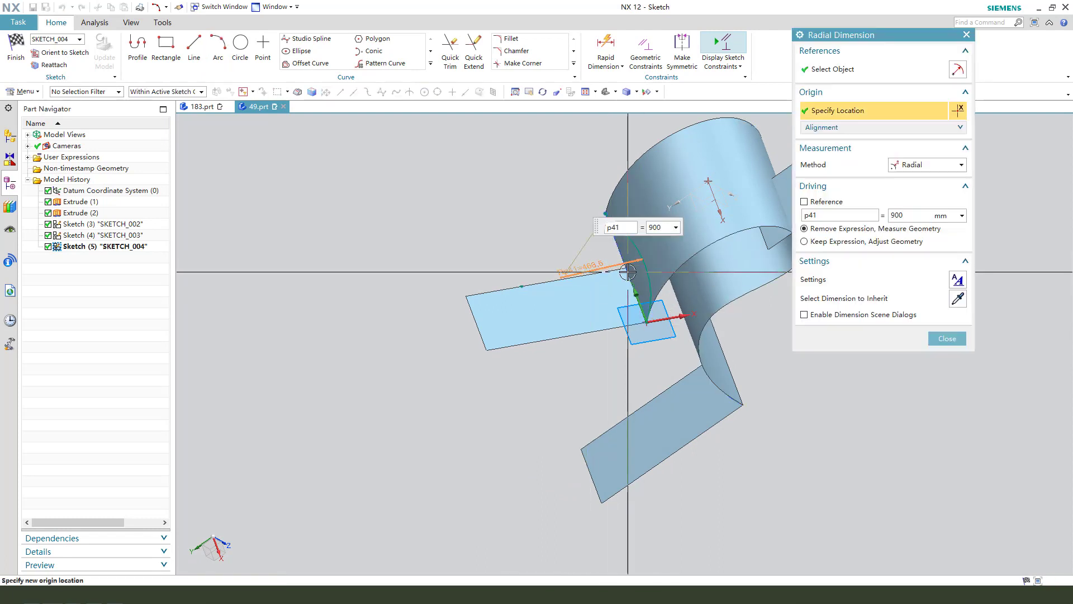
left_click(947, 338)
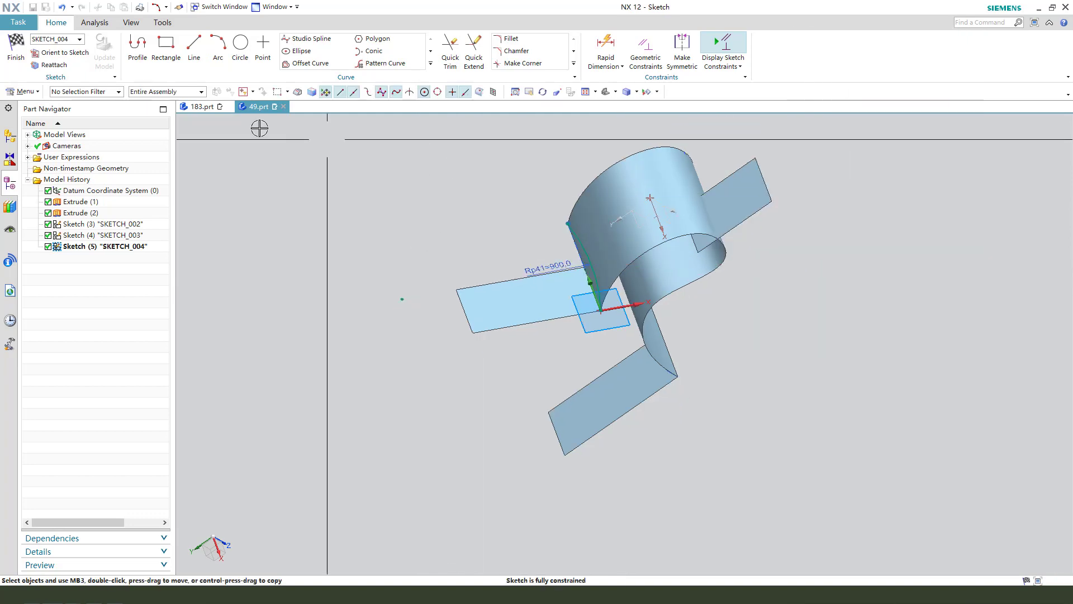
Finish the sketch and keep it while discarding the extrude.
left_click(14, 48)
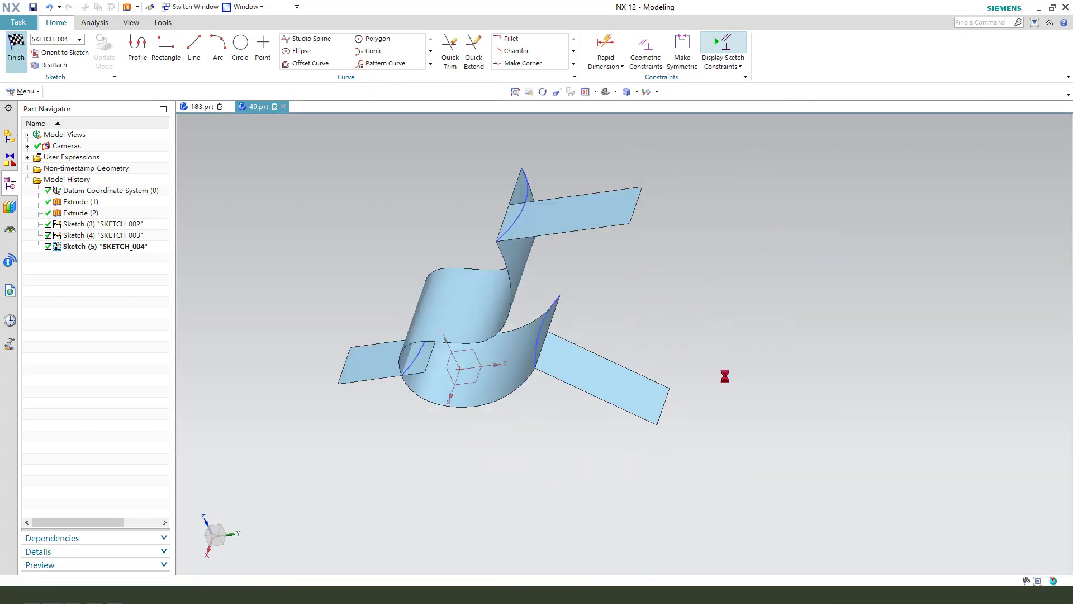
left_click(15, 48)
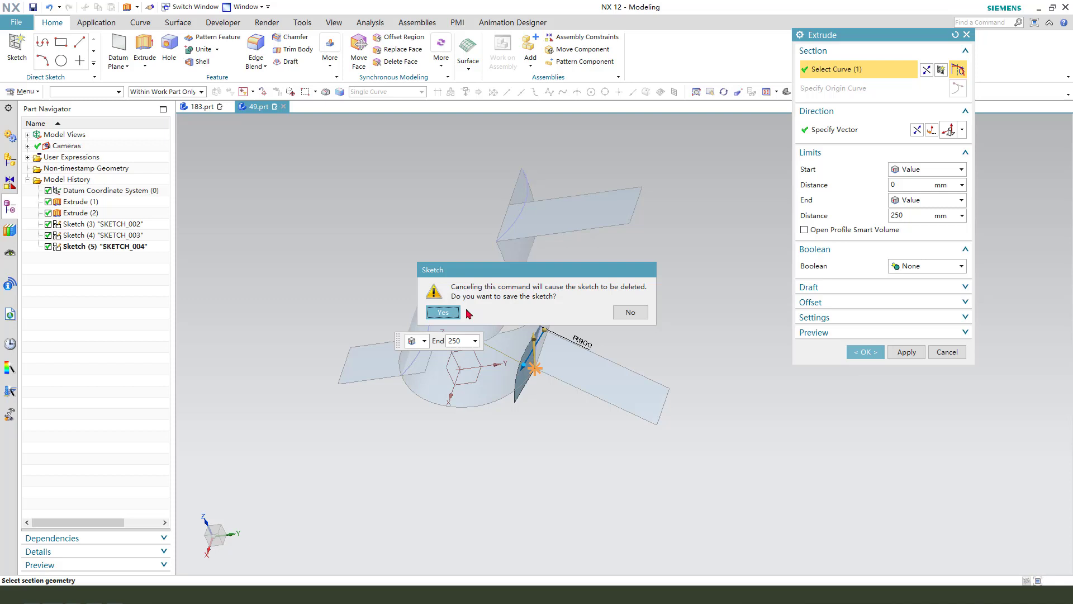
left_click(442, 311)
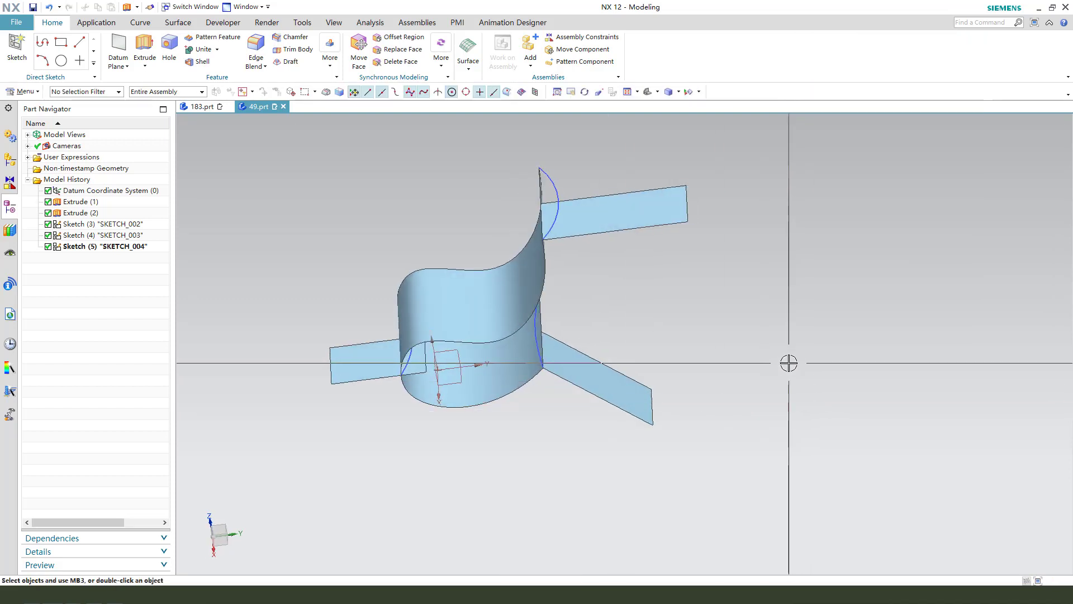
Hide the flat plane bodies, leaving the curved sheet and arcs for surfacing.
left_click(619, 209)
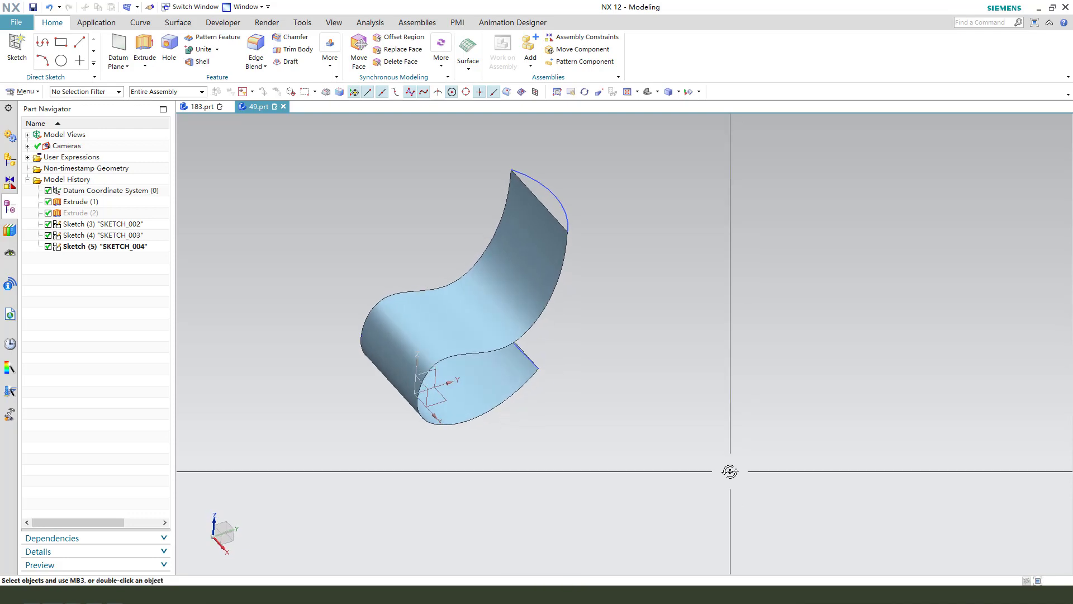
left_click(178, 22)
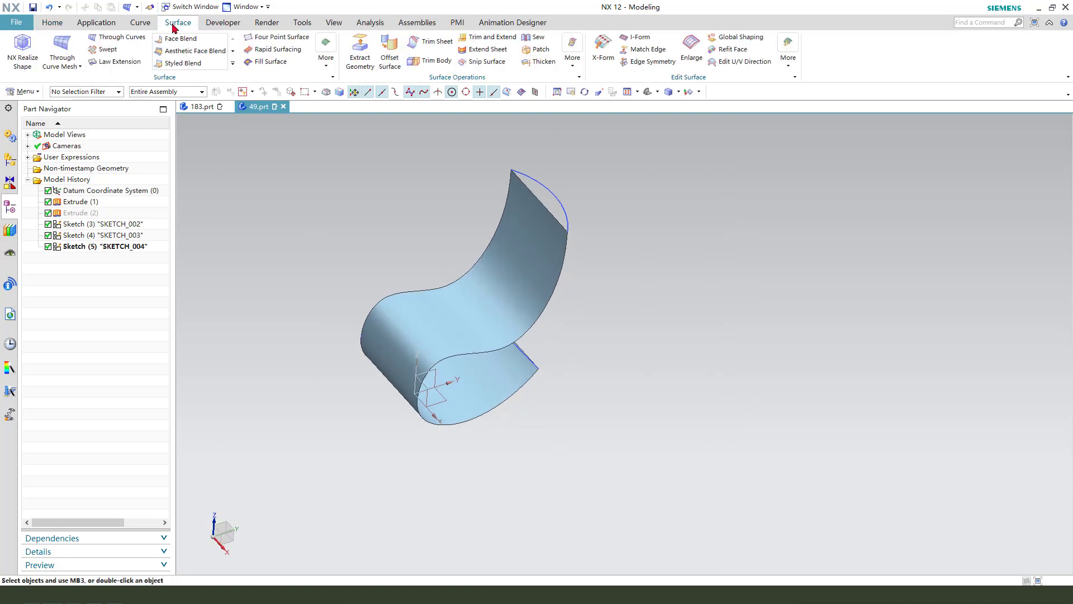
mouse_move(62, 48)
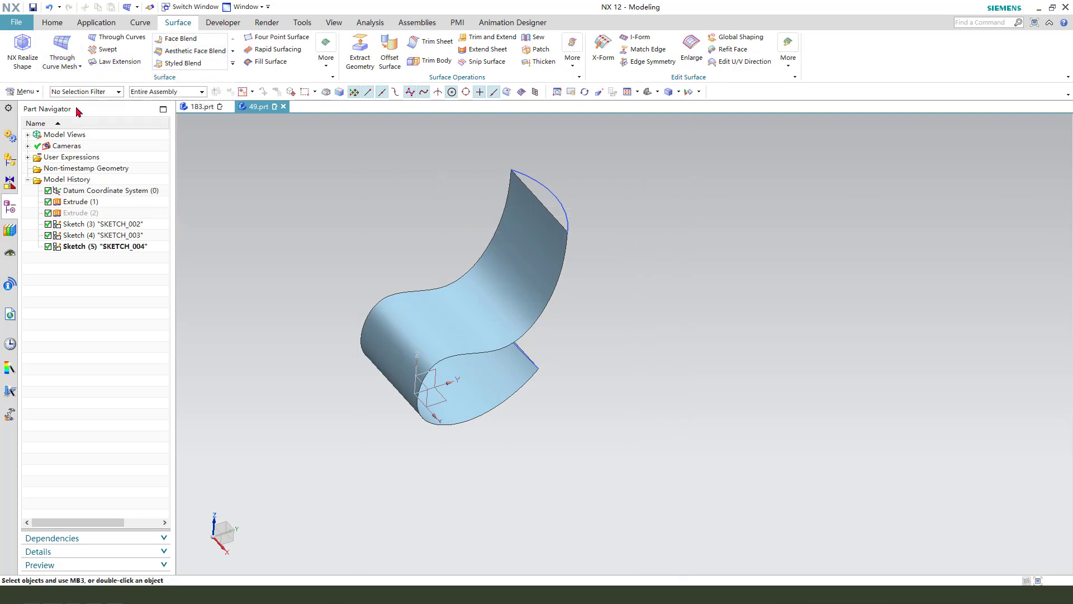
left_click(60, 48)
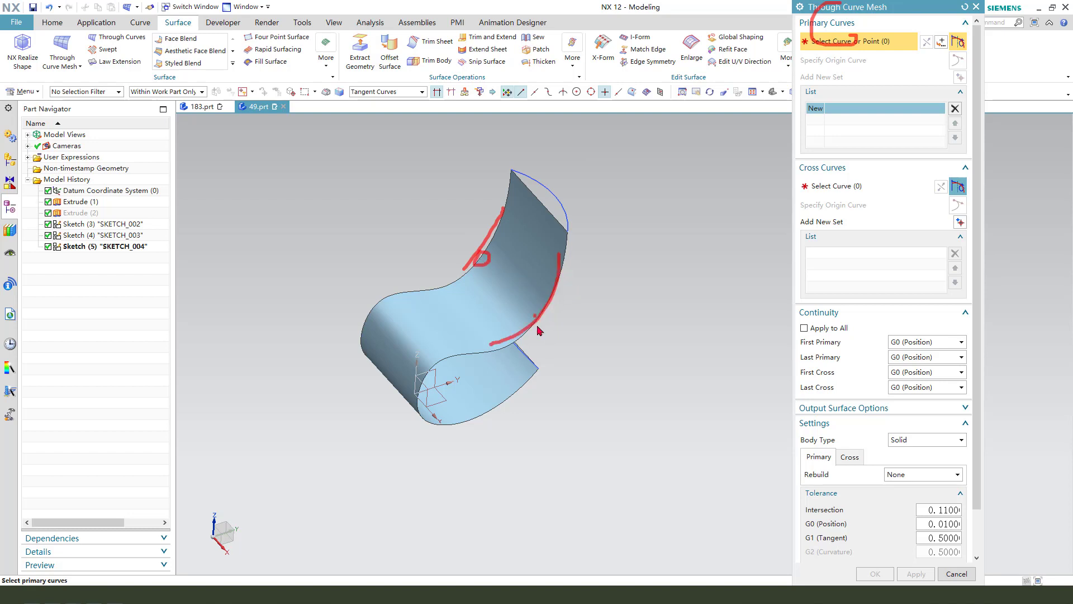
mouse_move(437, 91)
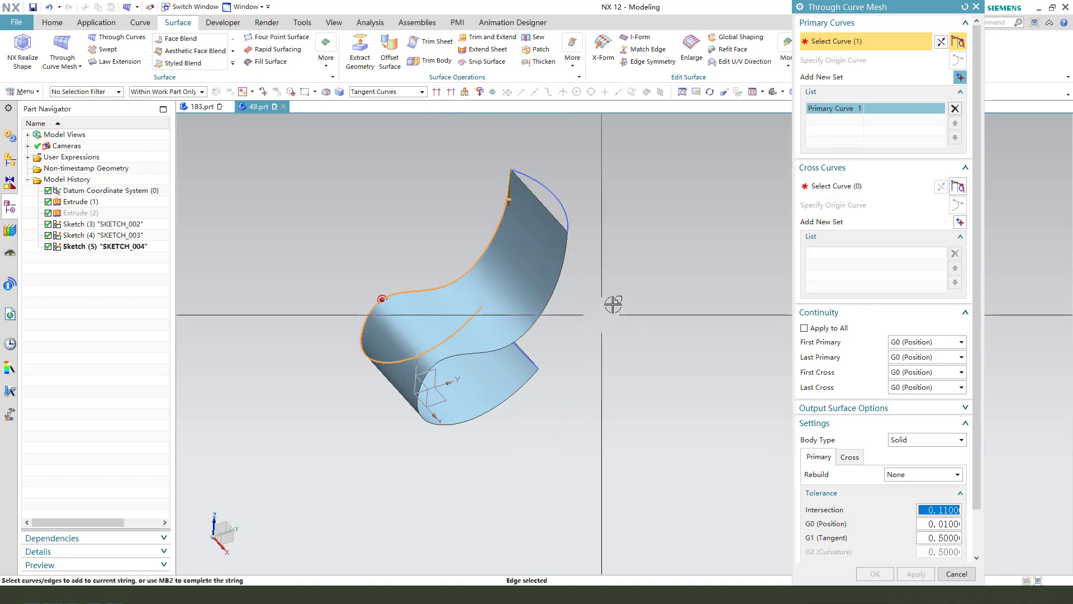
Mesh the sheet edges as primary curves with the three arcs as cross curves into a surface.
left_click(438, 361)
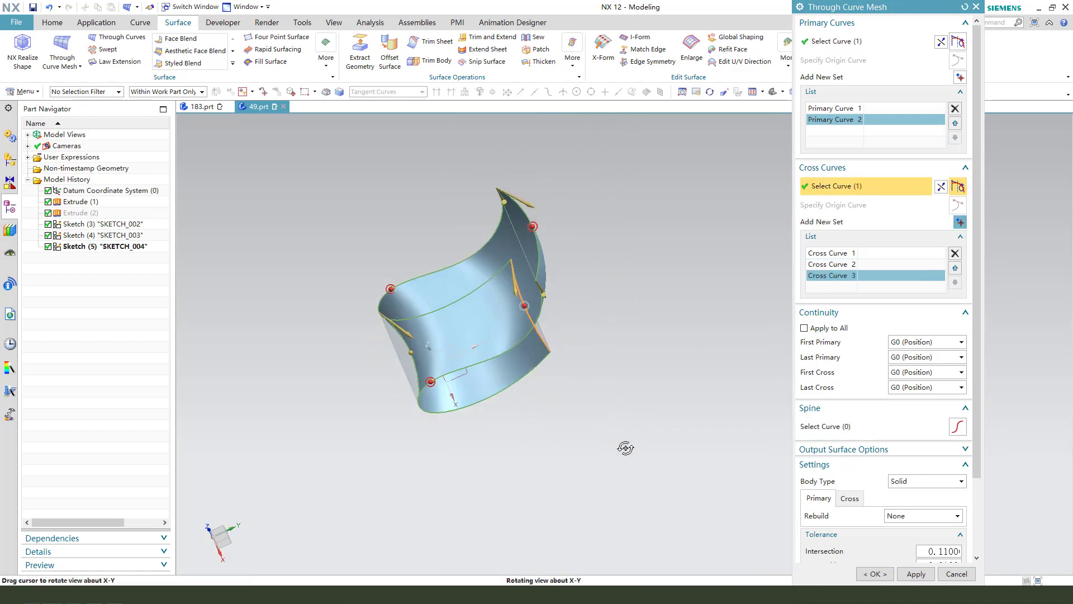
left_click(874, 573)
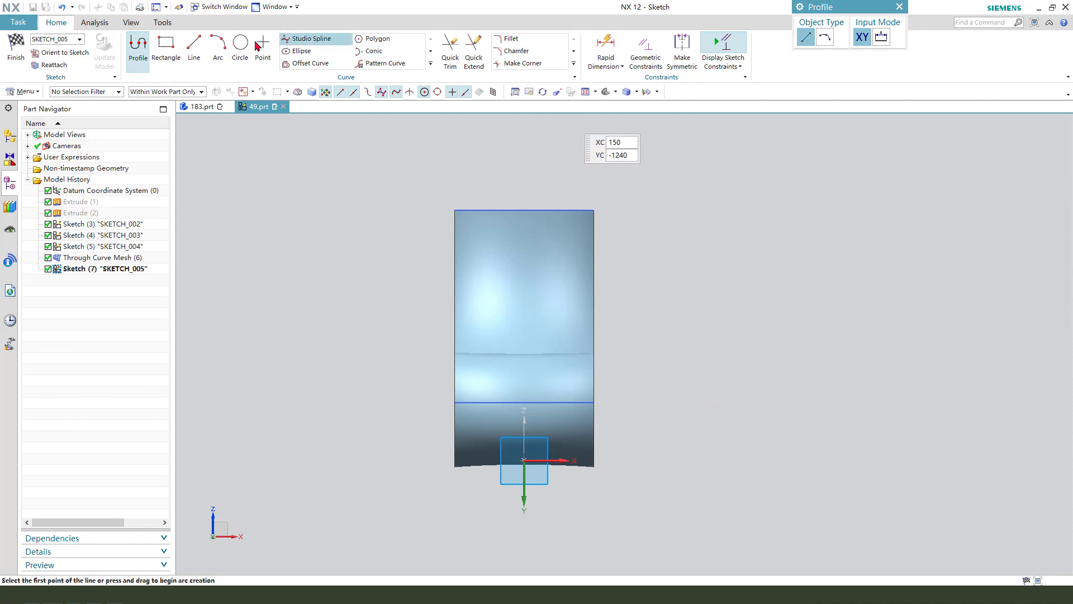
Draw a corner arc from the top edge to the right side, then begin a second arc from its top end.
left_click(218, 47)
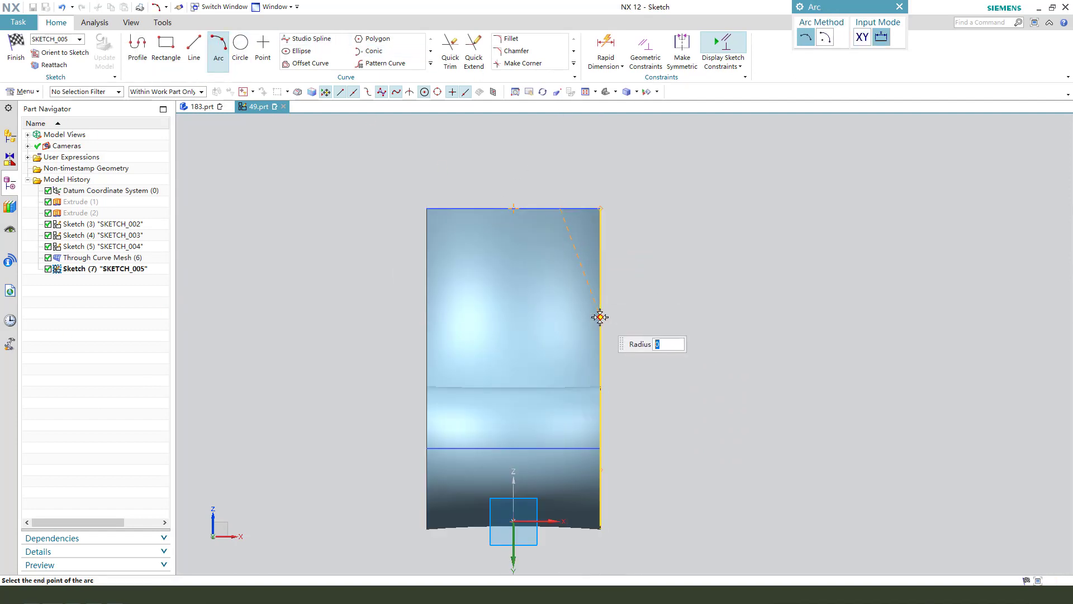
mouse_move(582, 239)
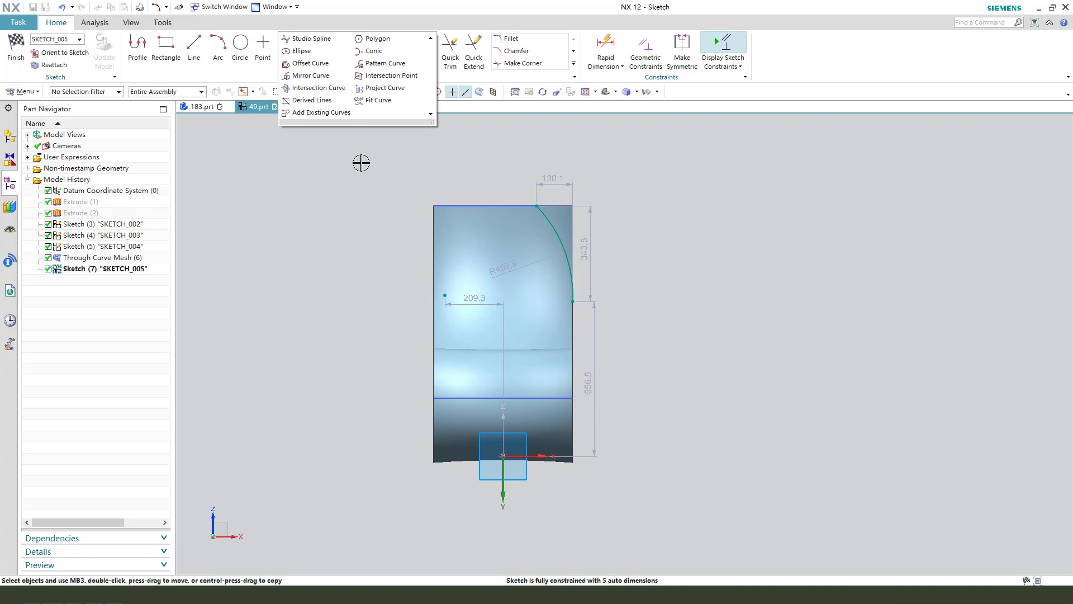
left_click(218, 47)
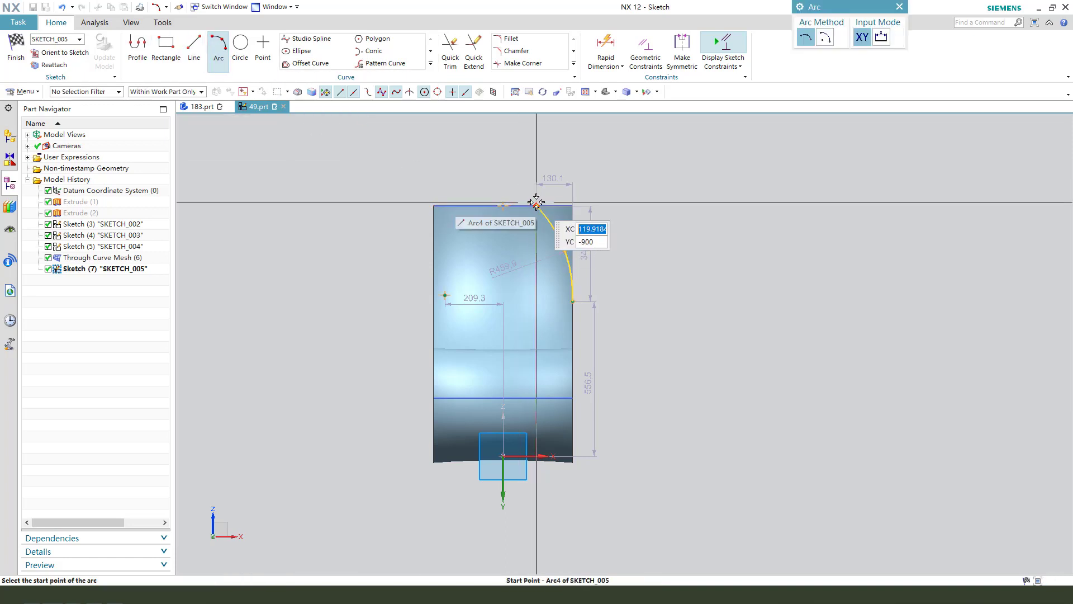
left_click(536, 202)
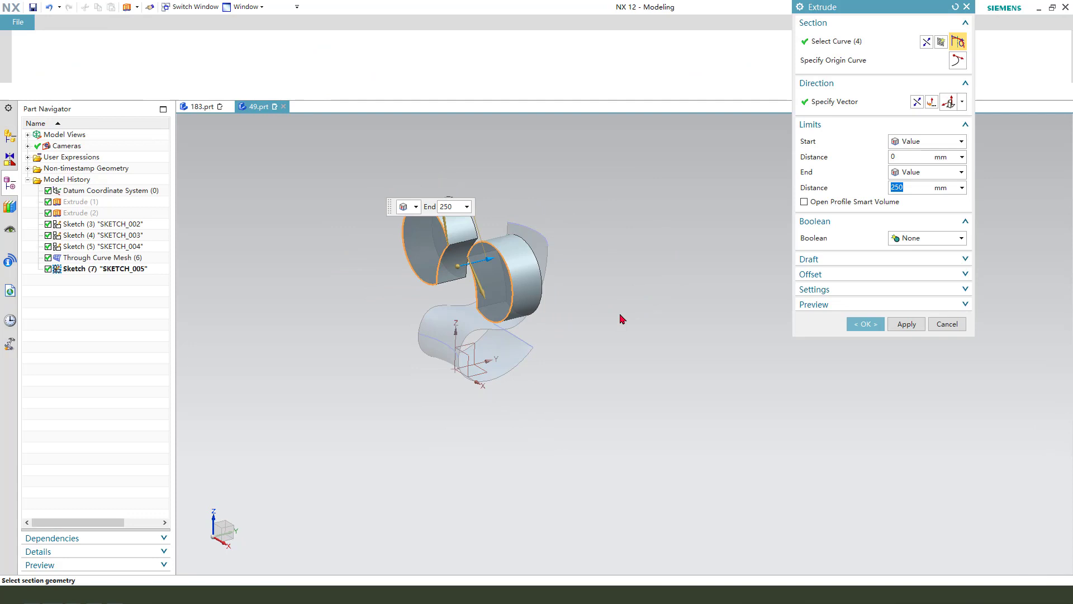
Extrude the arc profiles 1200 mm with Boolean Subtract from the Through Curve Mesh body.
type("1200")
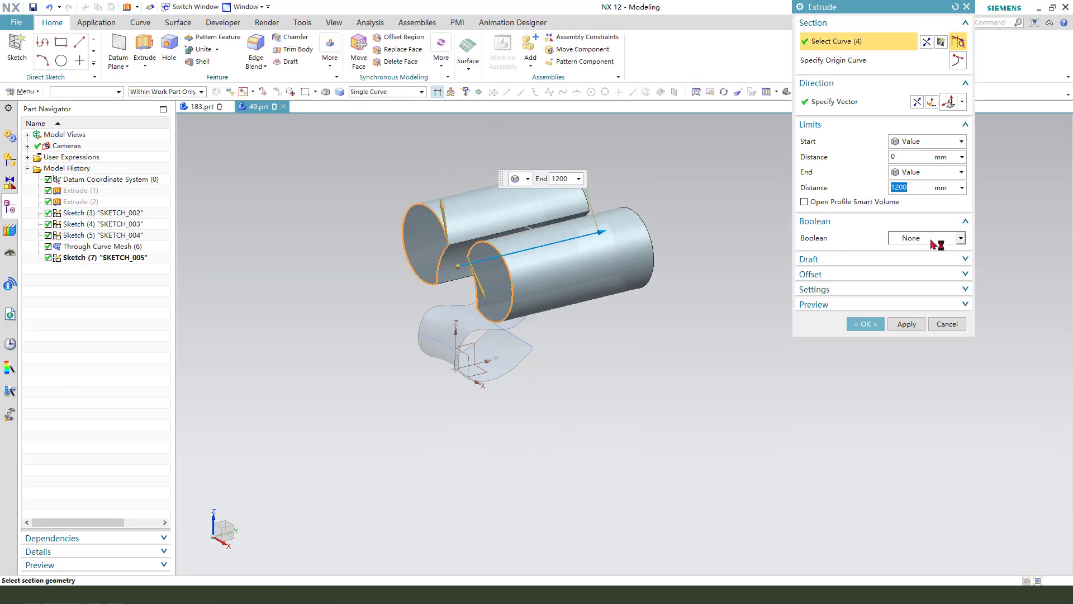
left_click(924, 237)
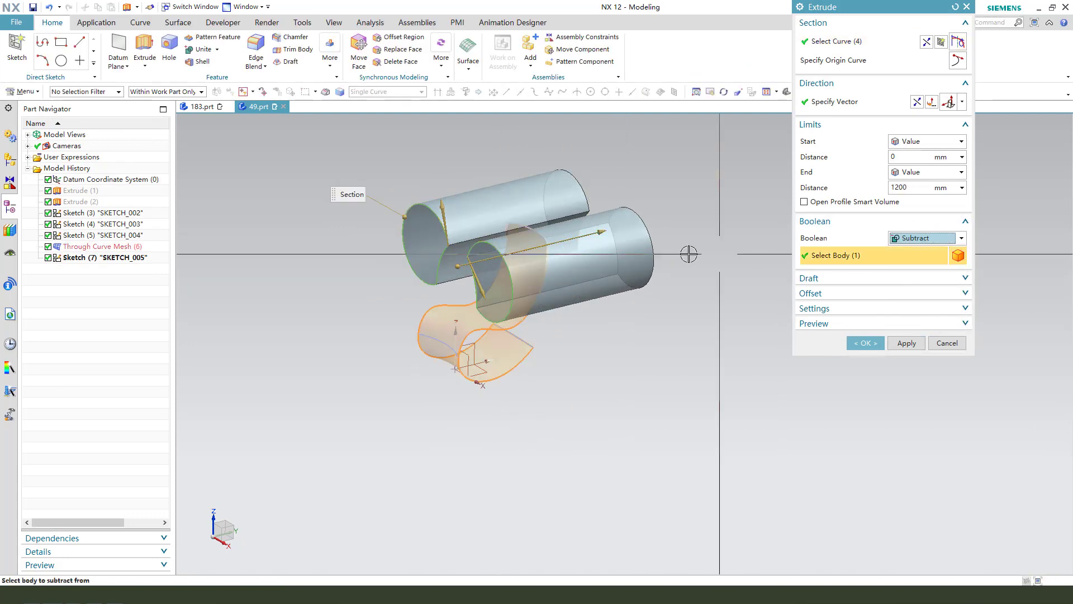
left_click(863, 343)
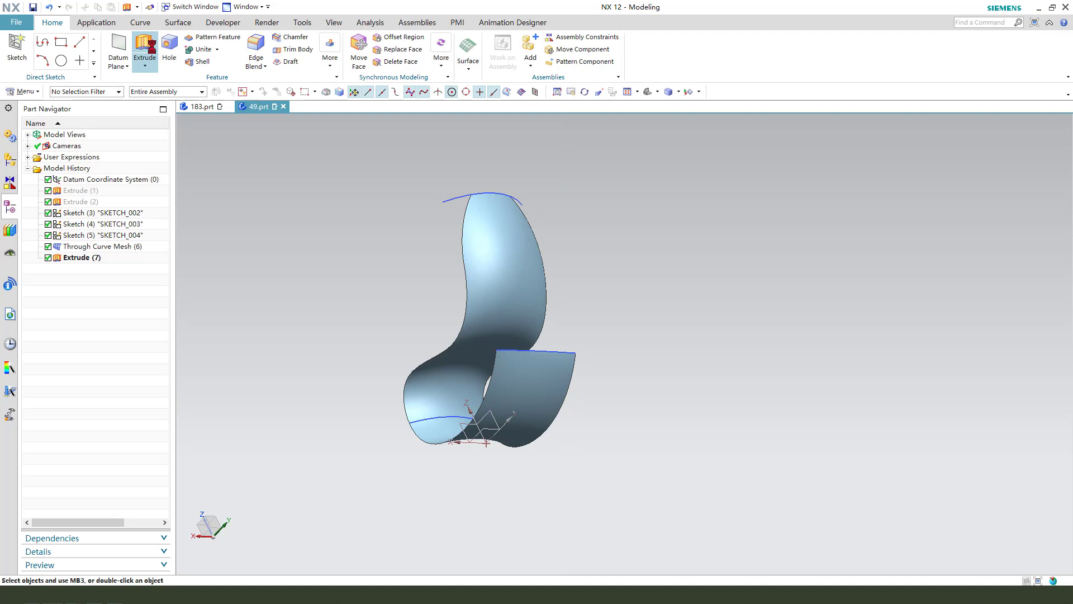
In a new sketch, draw an R211.8 arc starting at the shell's right edge over the top.
left_click(144, 48)
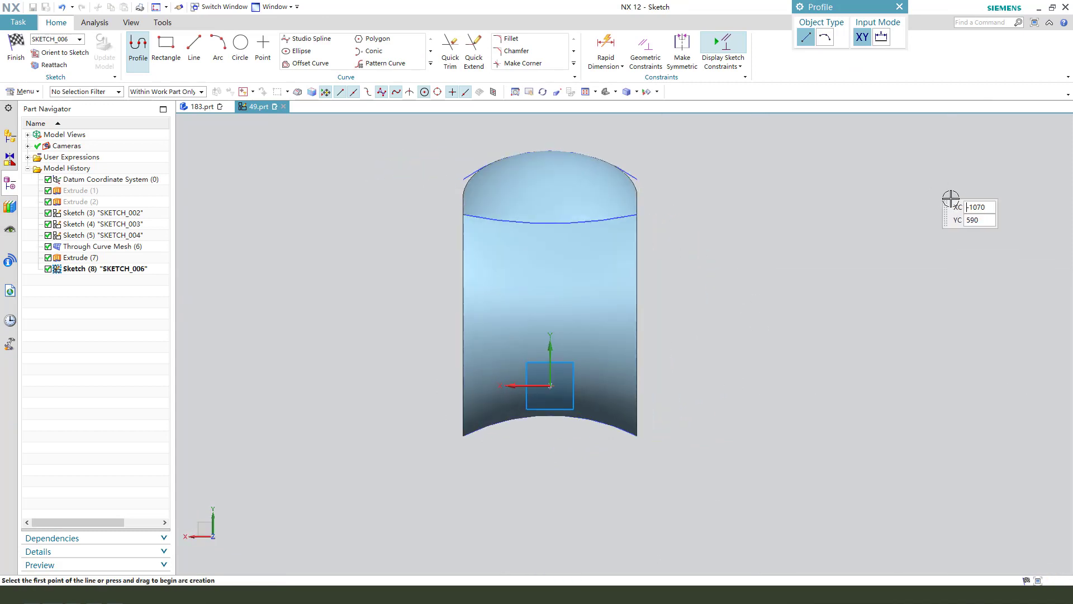
left_click(217, 47)
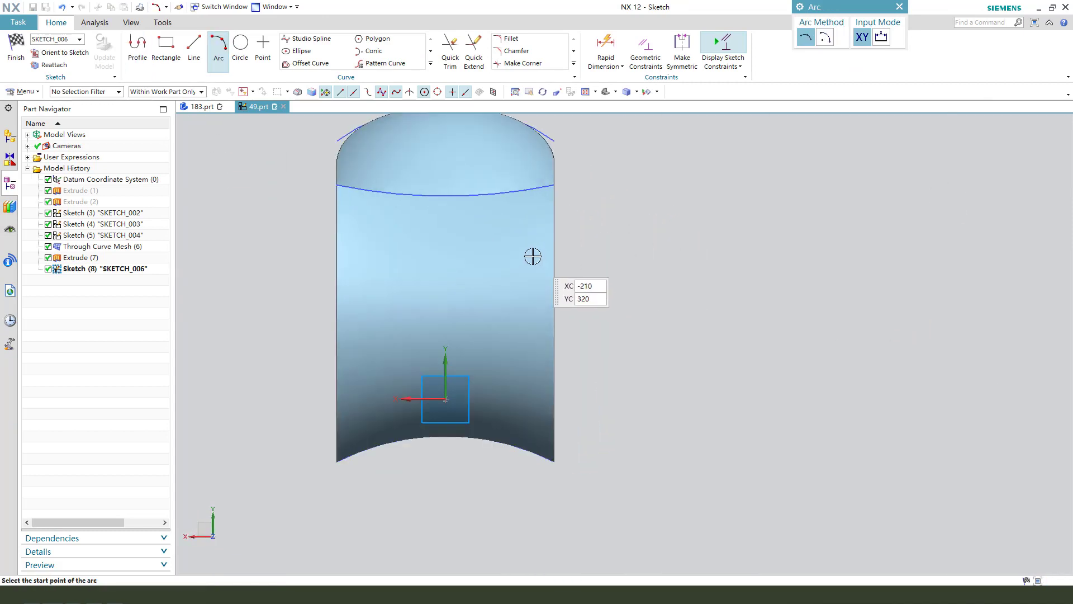
mouse_move(555, 333)
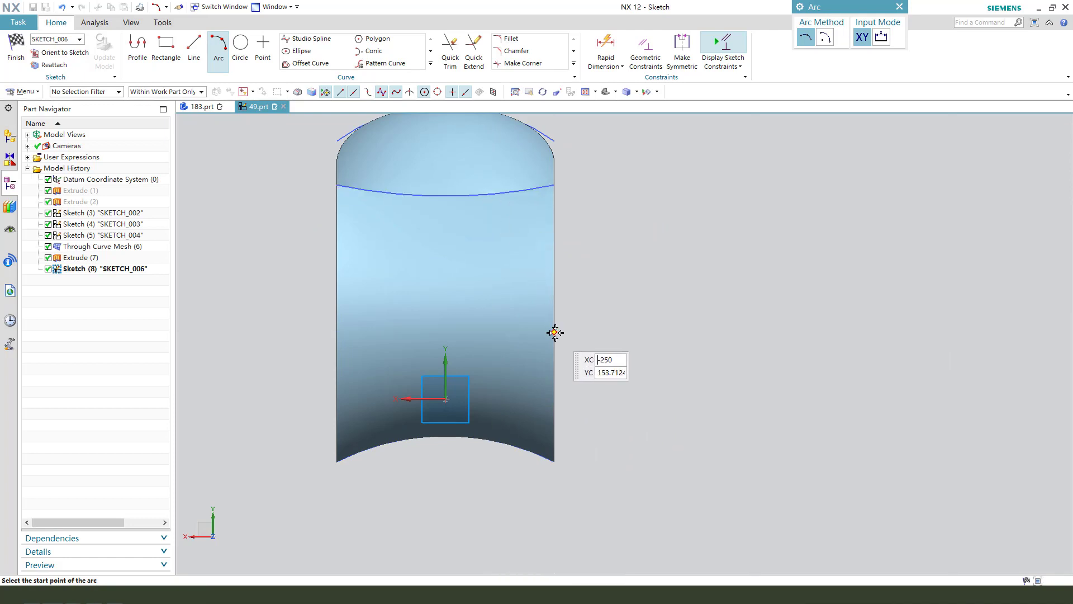
left_click(497, 199)
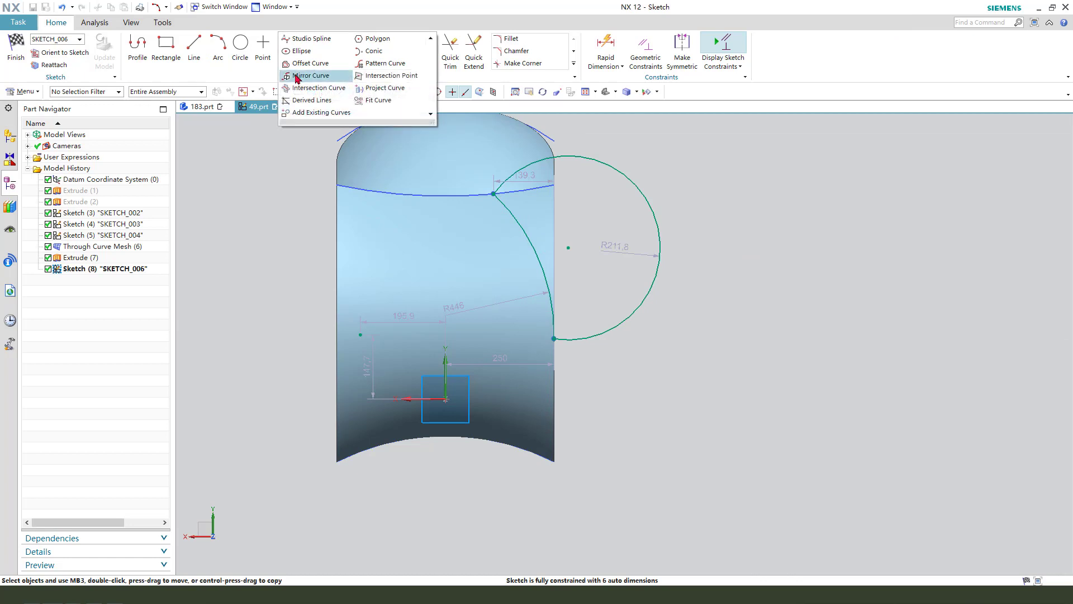
Mirror the arc about the vertical axis and finish the sketch.
left_click(312, 75)
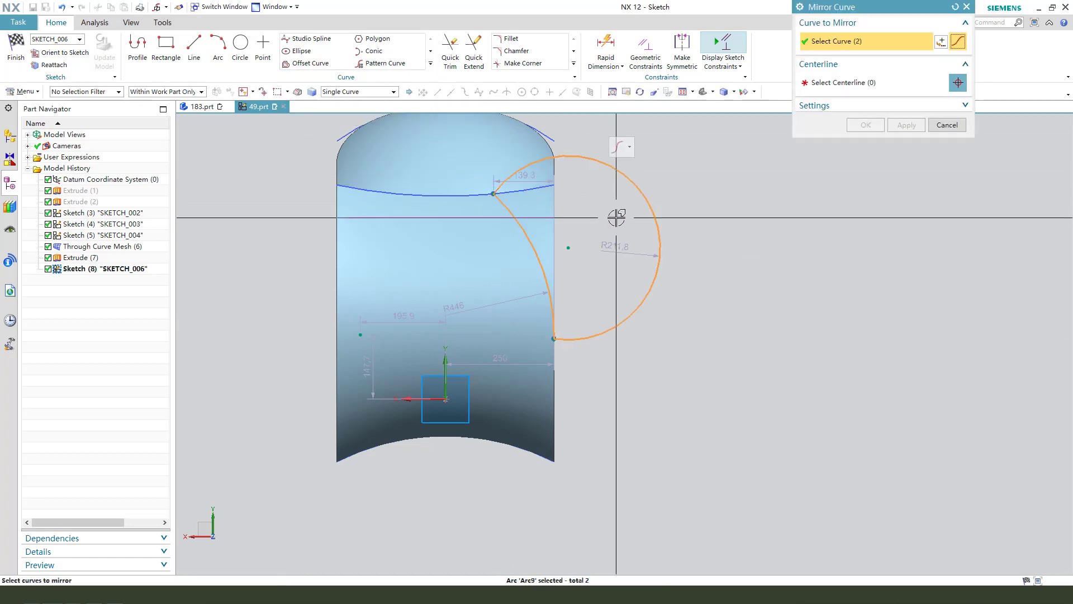
left_click(863, 124)
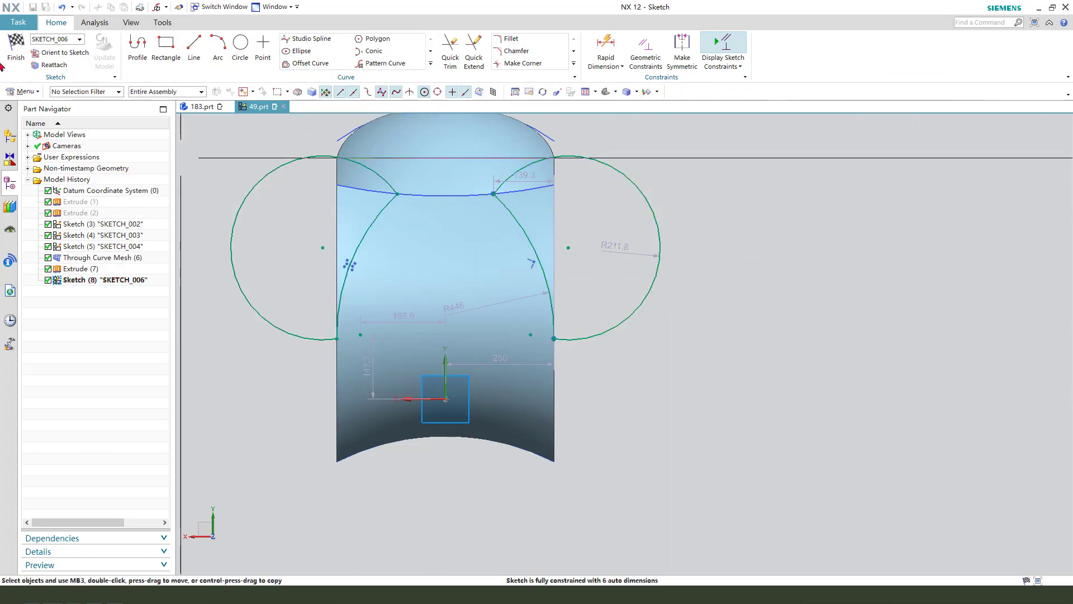
left_click(14, 57)
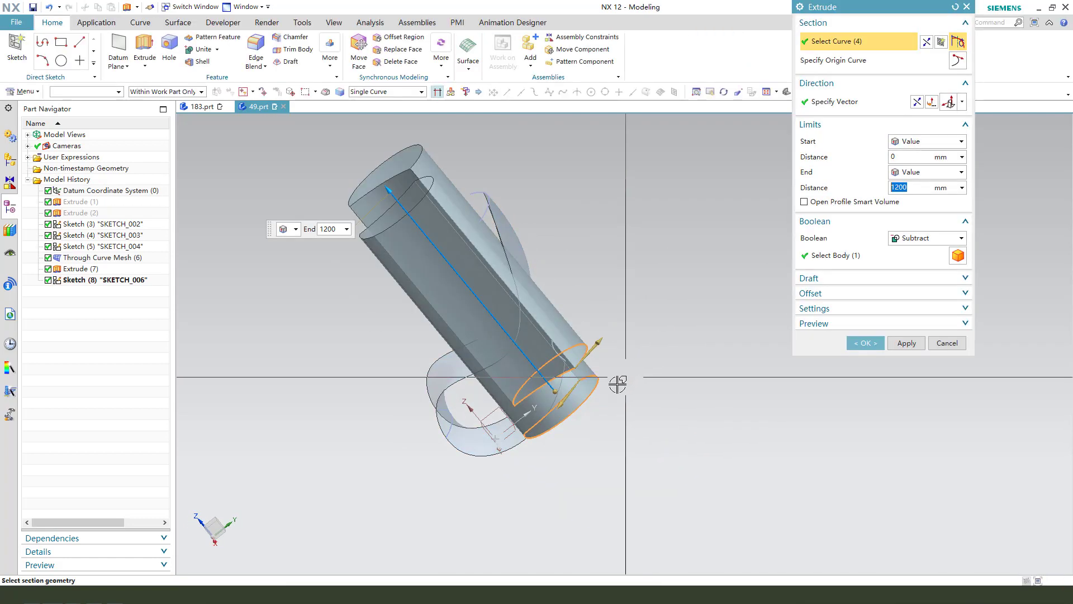
Enter 170 as the extrude distance for the mirrored-arc subtract.
type("170")
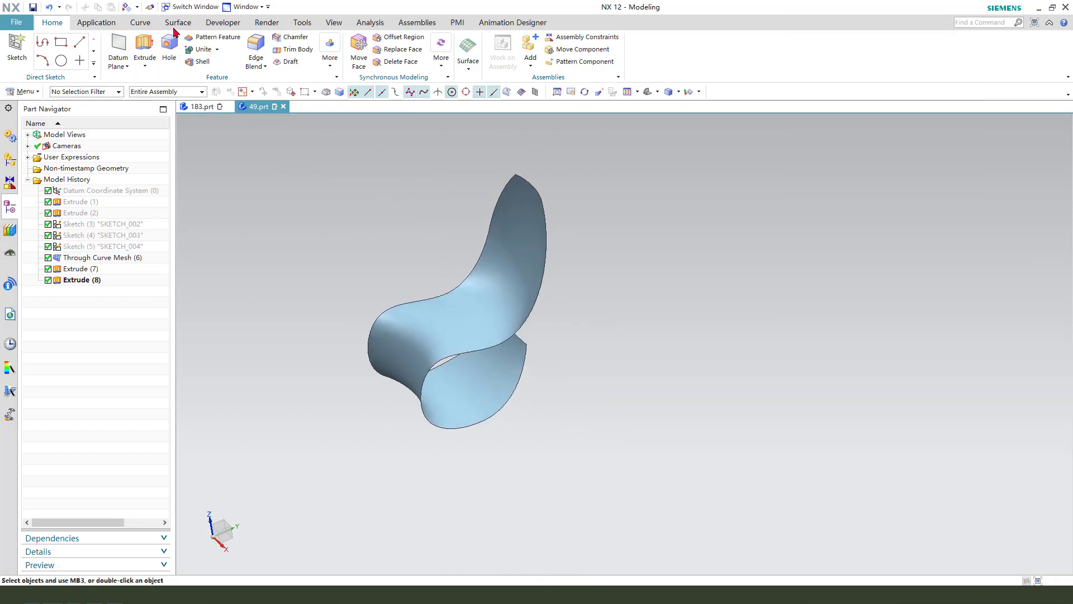
Thicken the trimmed chair surface with Offset 1 = 5 and Offset 2 = -5 into a solid shell.
left_click(178, 22)
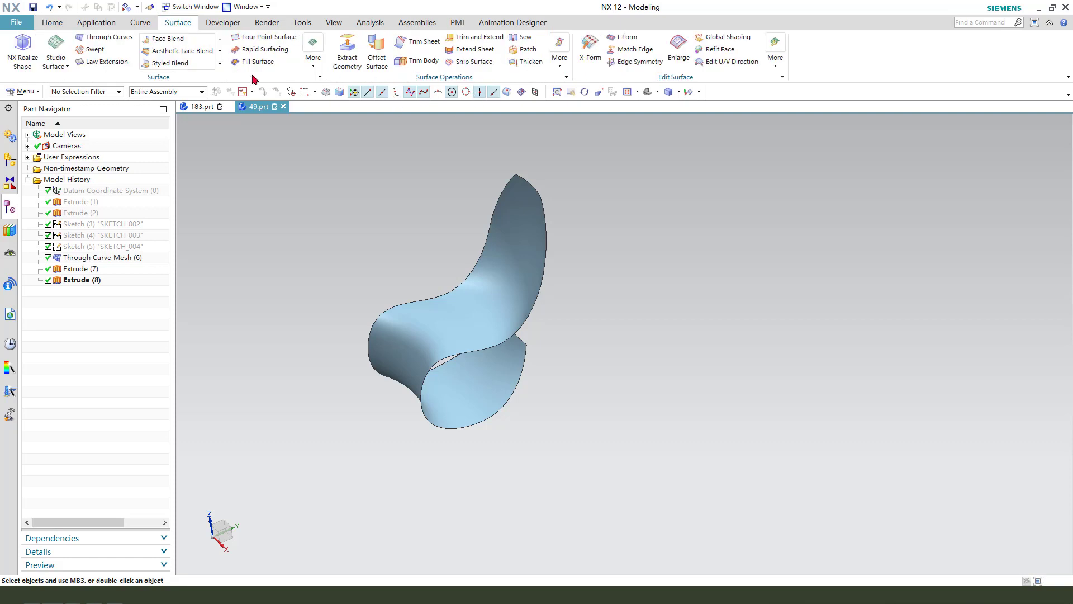
mouse_move(530, 61)
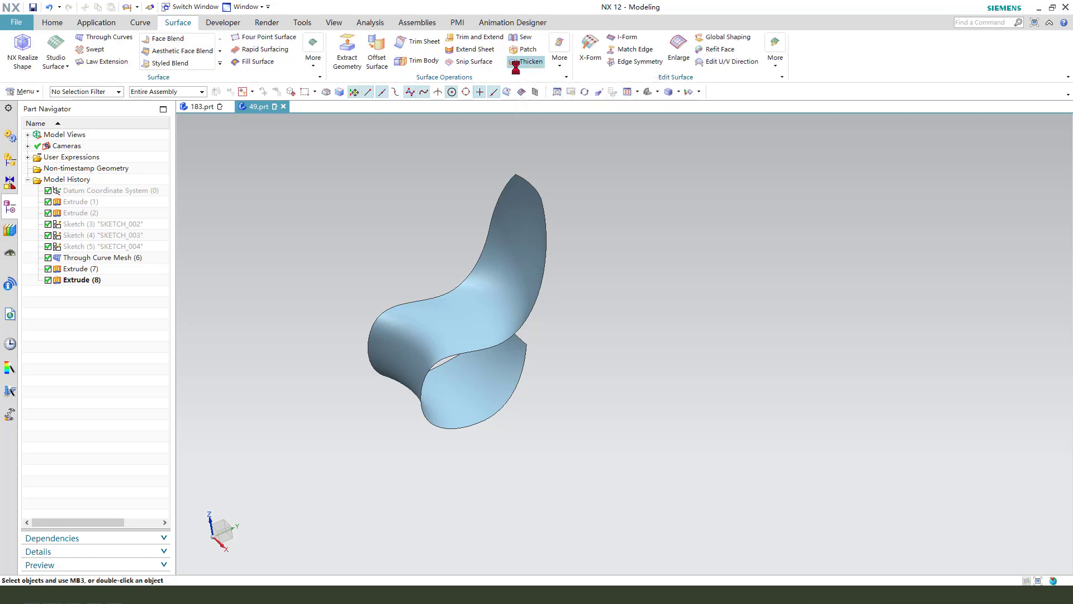
left_click(526, 62)
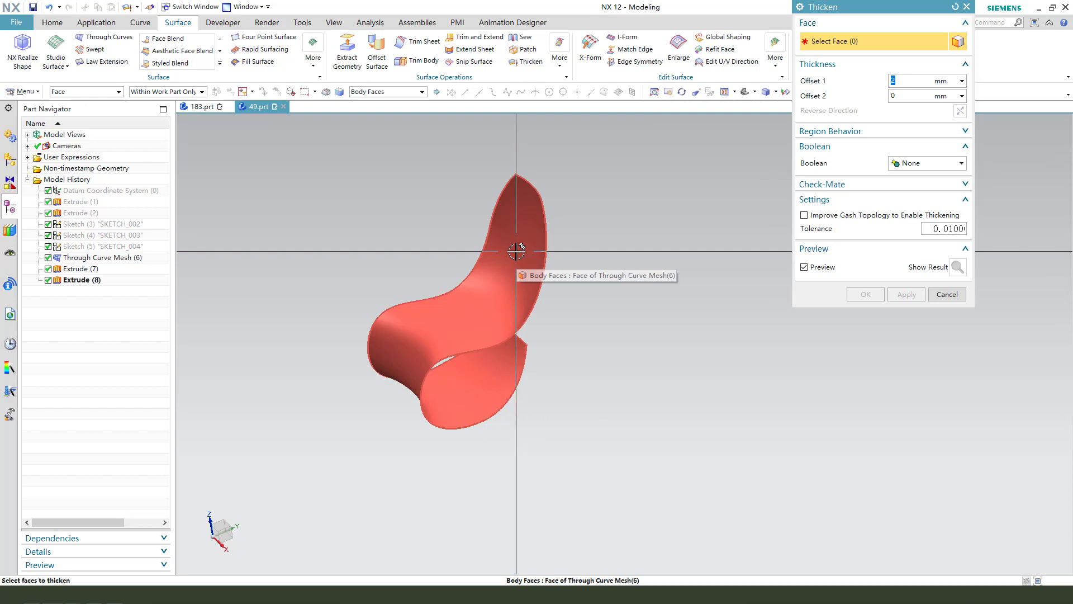
left_click(516, 245)
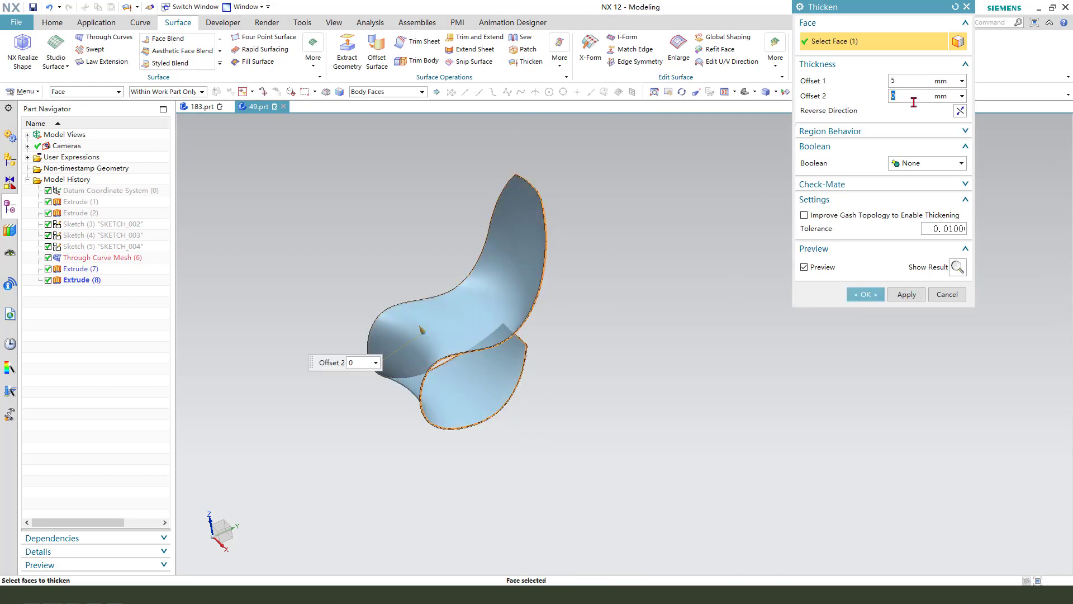
type("-5")
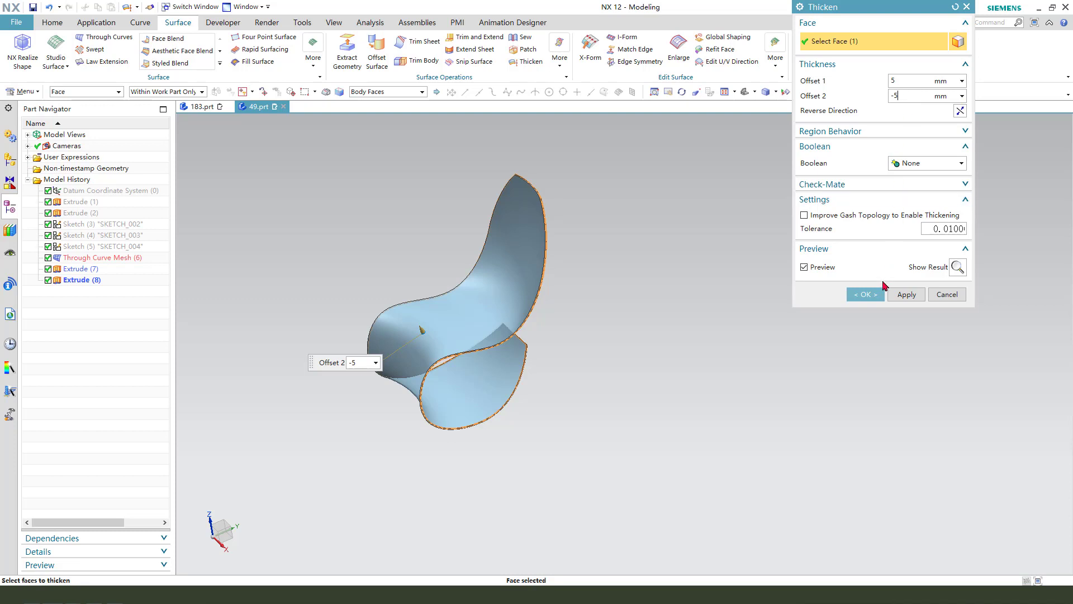
left_click(864, 294)
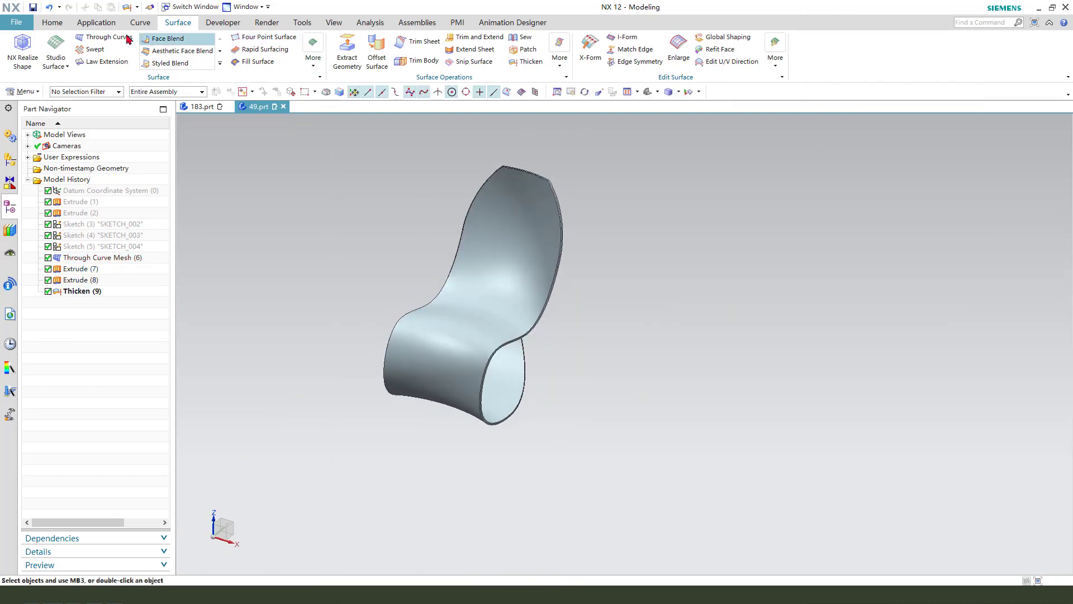
left_click(52, 22)
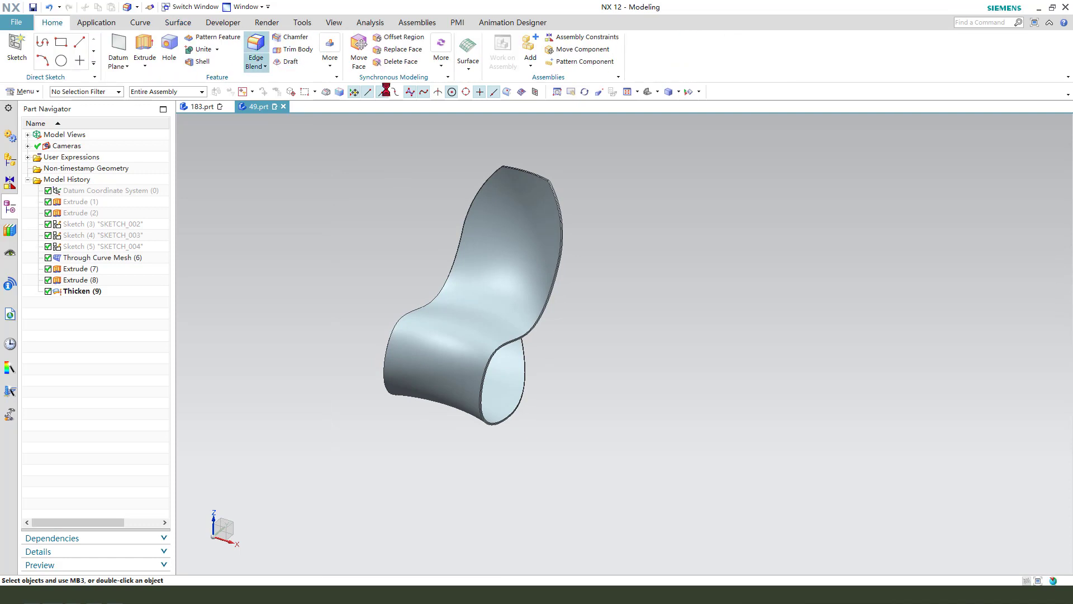
Edge Blend both top corner edges of the shell with Radius 1 = 100 mm.
left_click(255, 48)
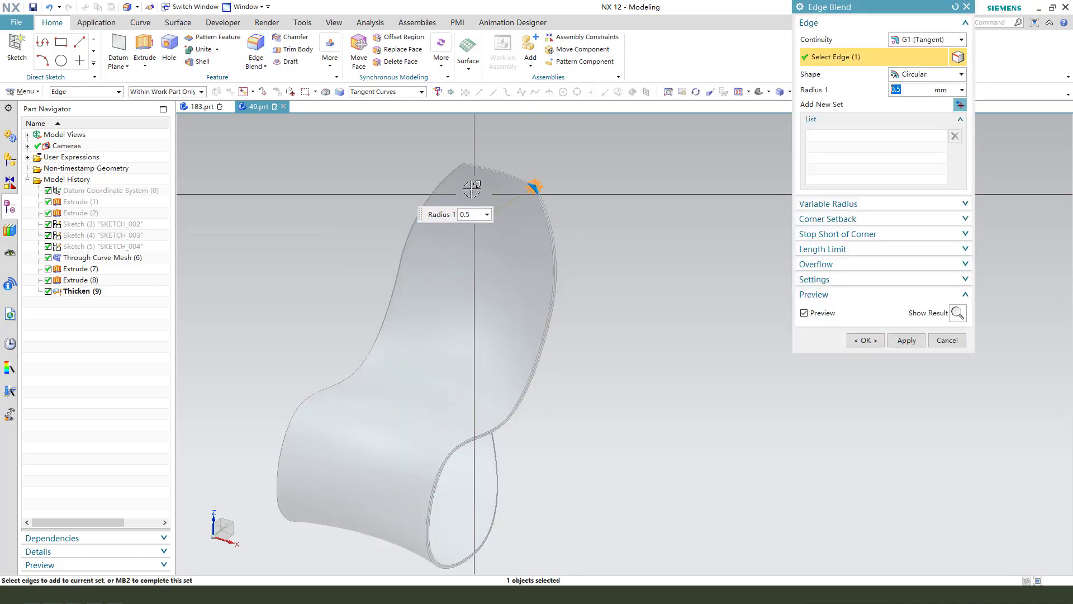
left_click(463, 165)
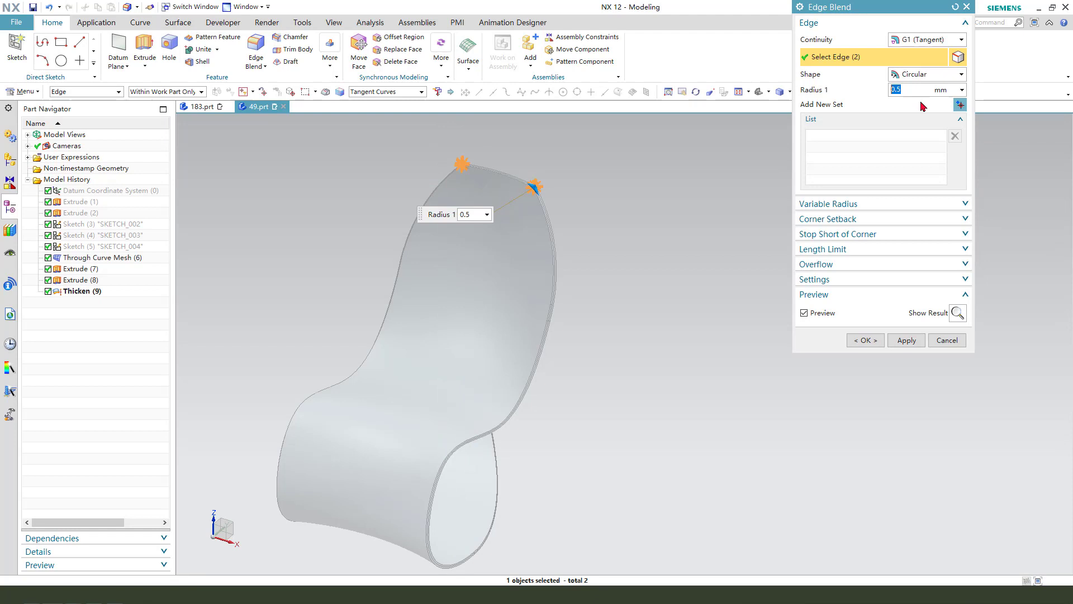
type("80")
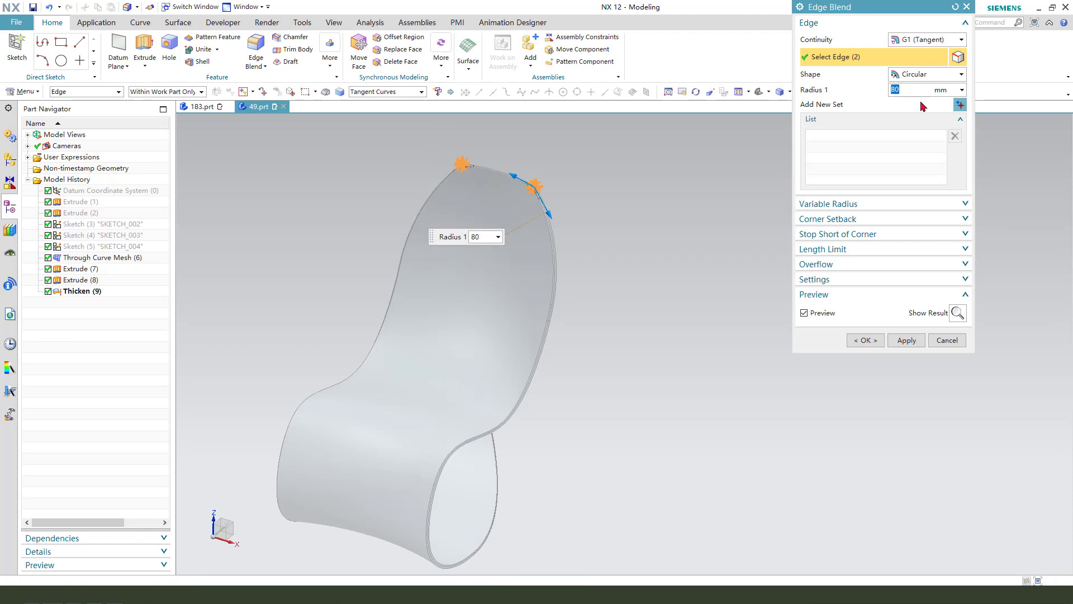
type("100")
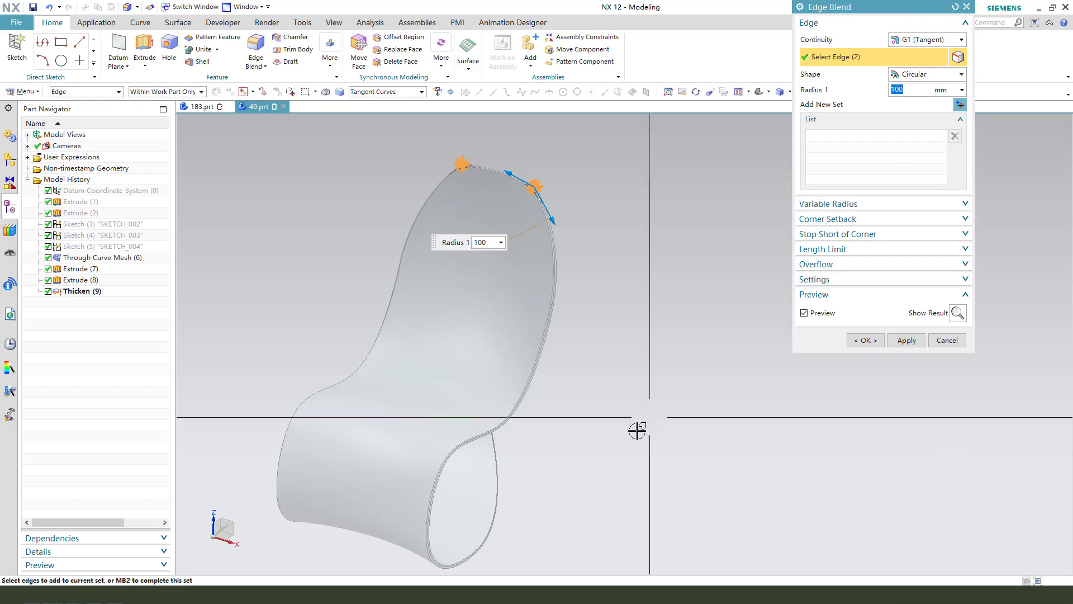
scroll("up", 3)
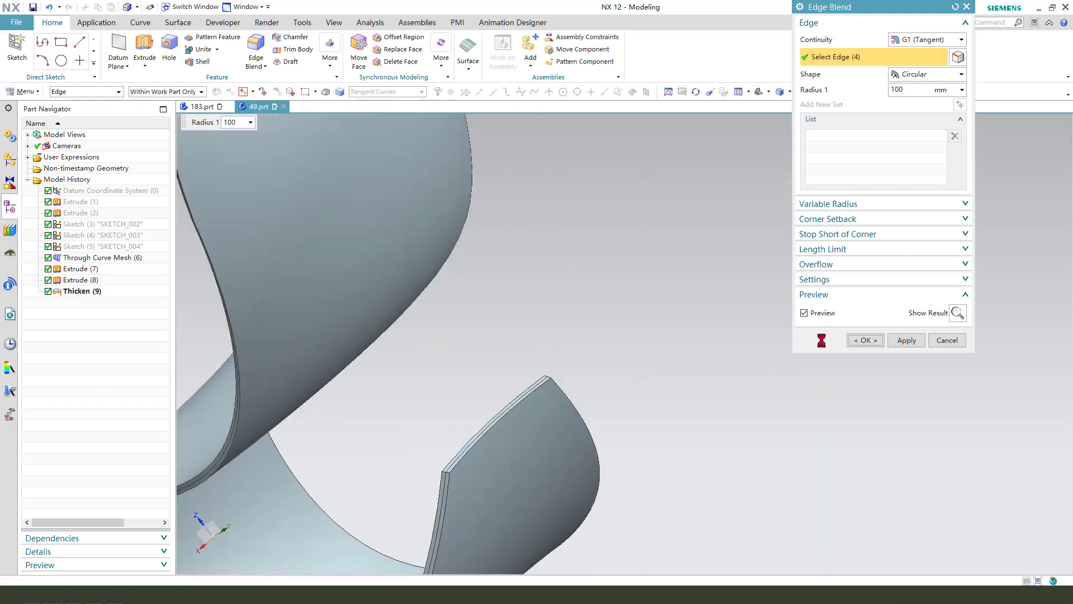
left_click(864, 339)
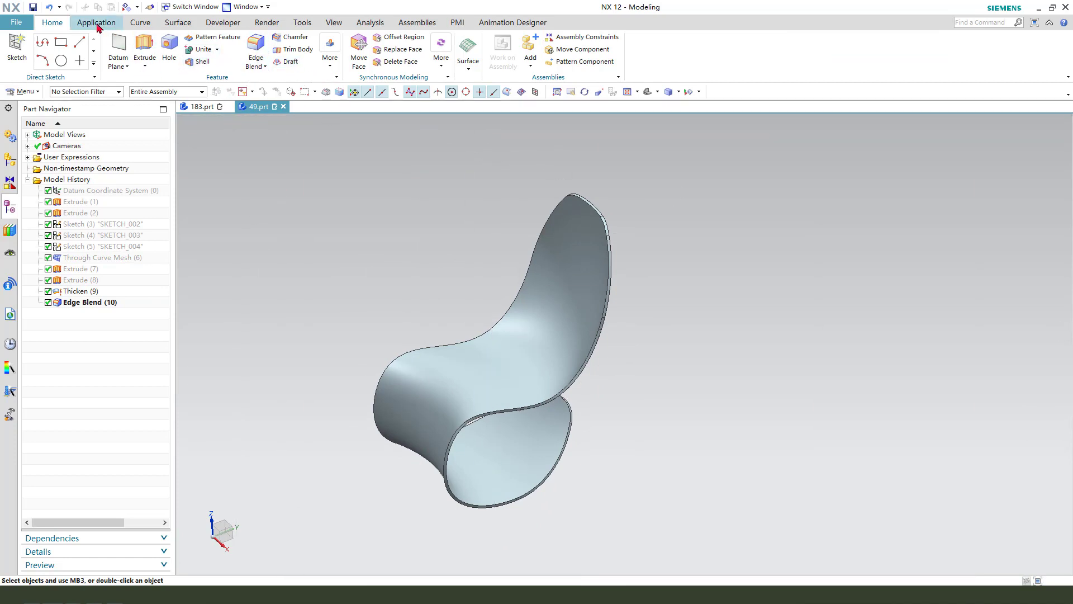
left_click(266, 66)
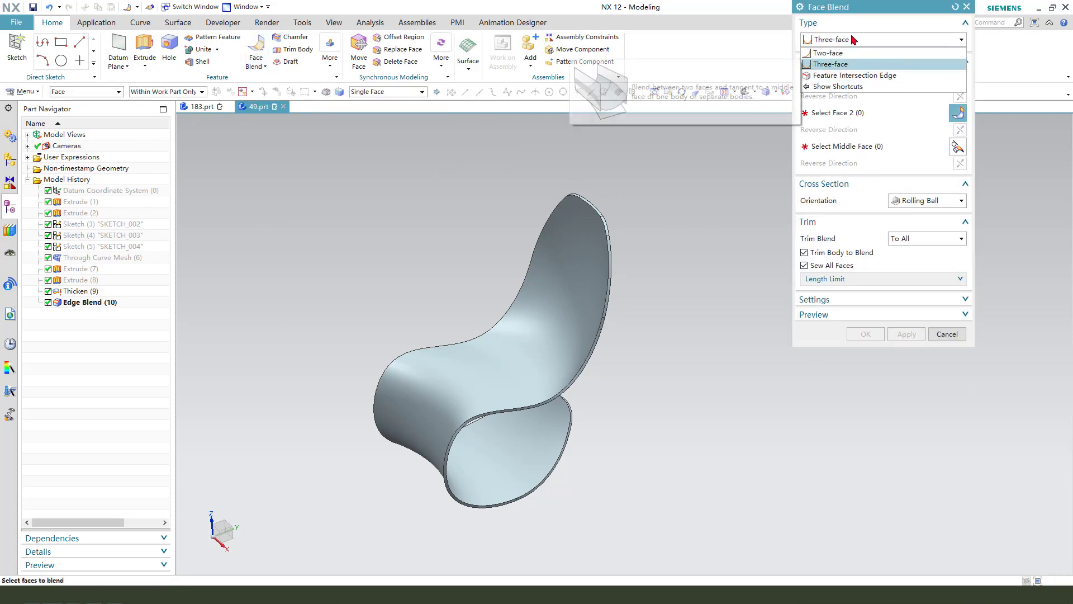
Apply a Three-face blend across the rim using the two side faces and the rim middle faces.
left_click(831, 64)
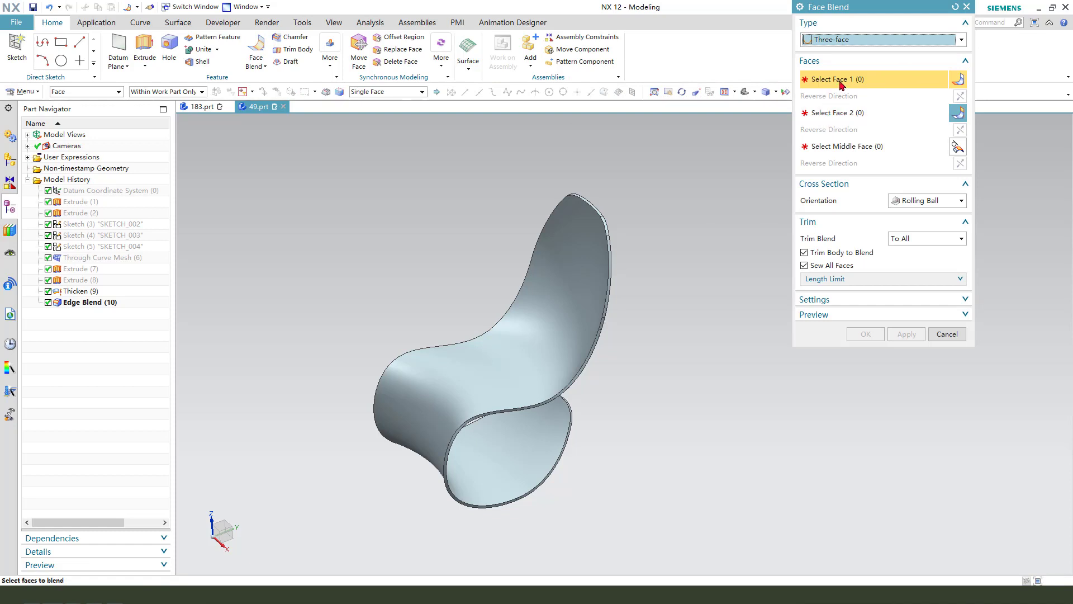
left_click(585, 254)
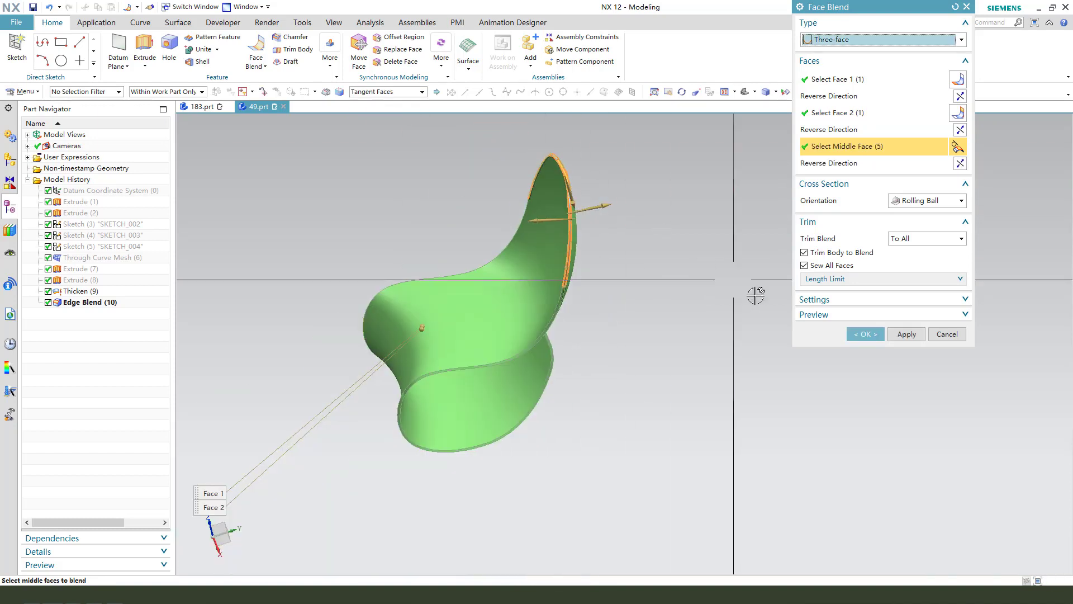
scroll("up", 3)
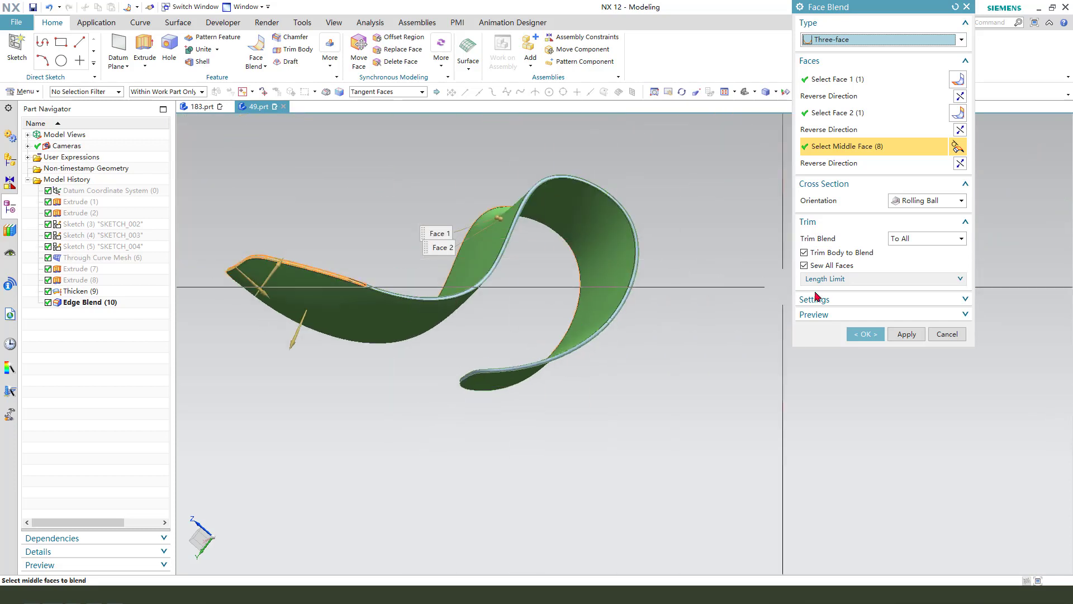
left_click(864, 333)
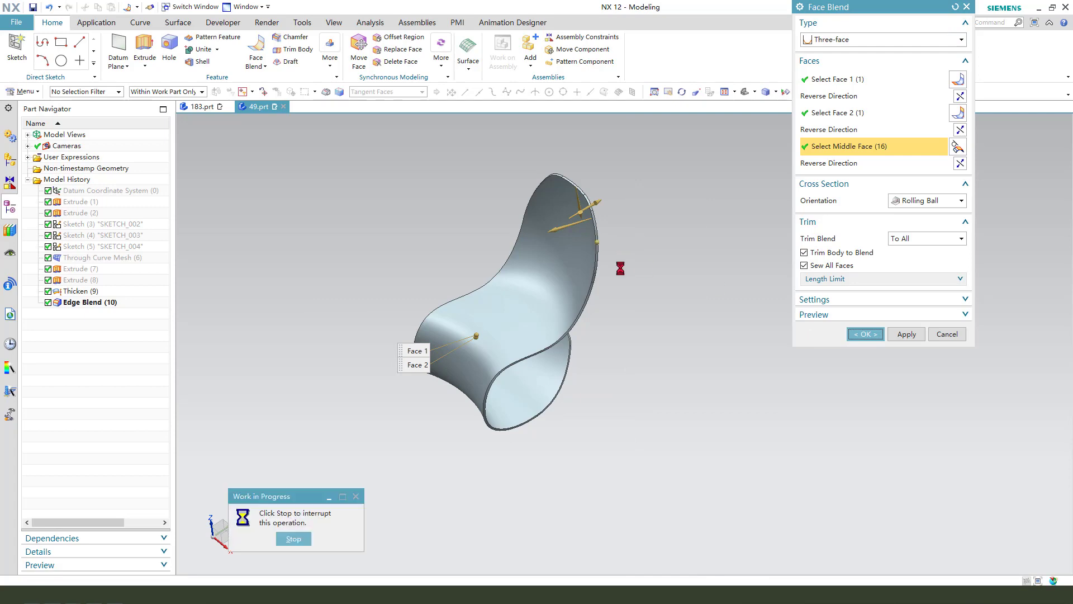
left_click(864, 335)
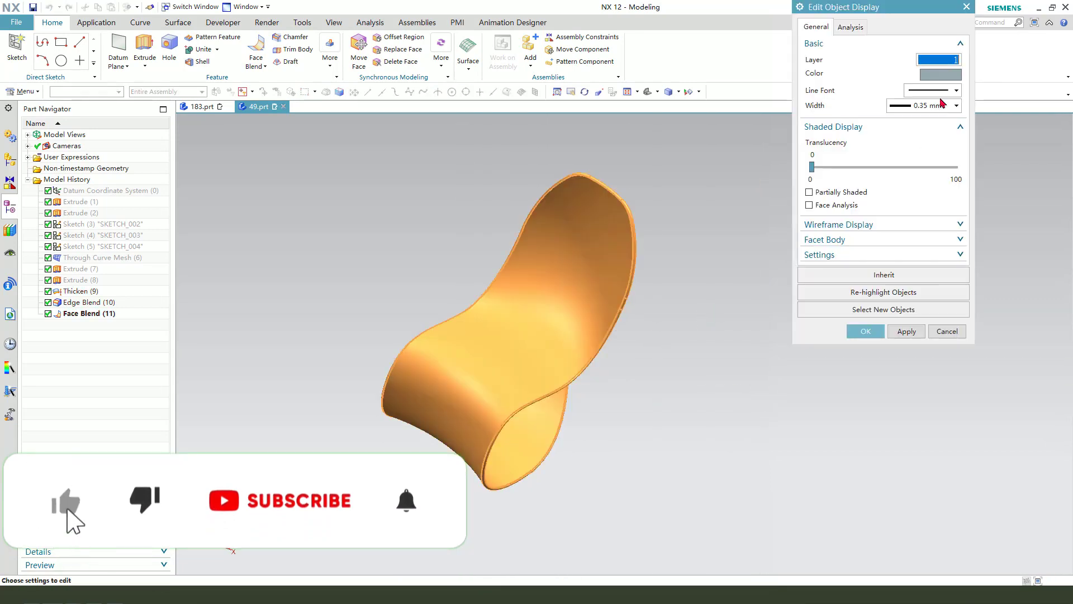
Bring up the colour palette for the shell in Edit Object Display.
left_click(938, 74)
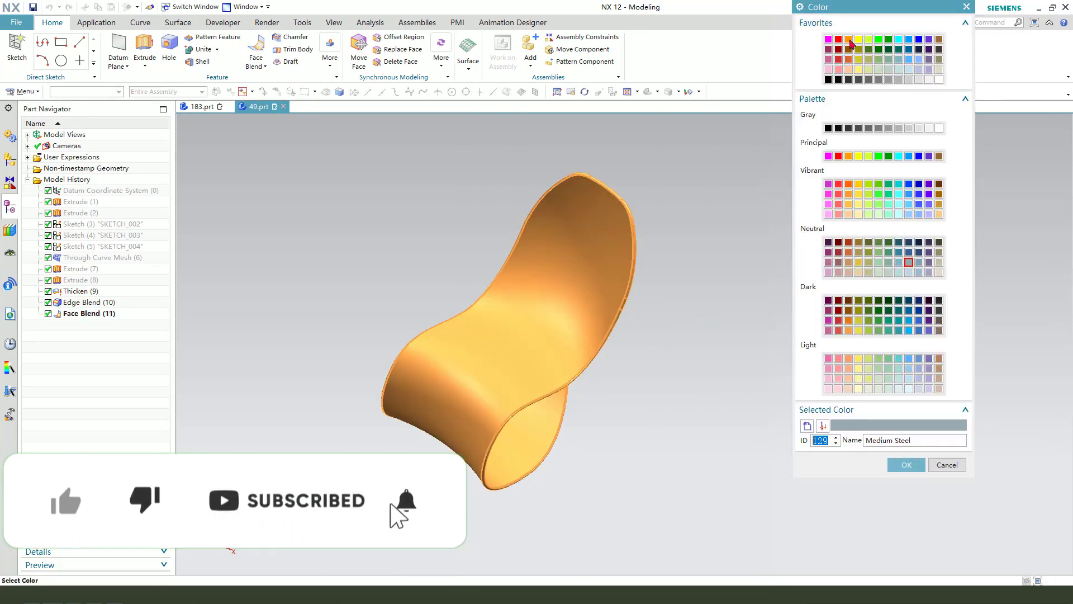